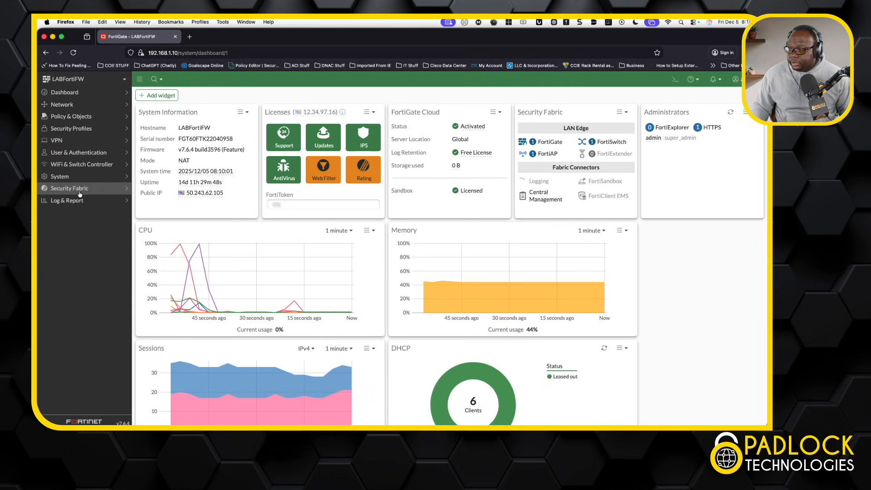
# Open the Security Fabric's Fabric Connectors page to check FortiGate, FortiAP and FortiSwitch registration
pyautogui.click(69, 188)
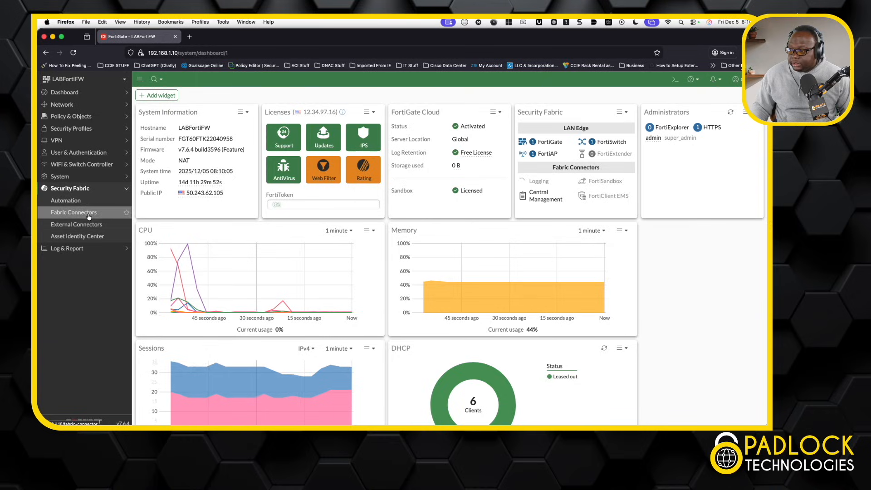
pyautogui.click(74, 212)
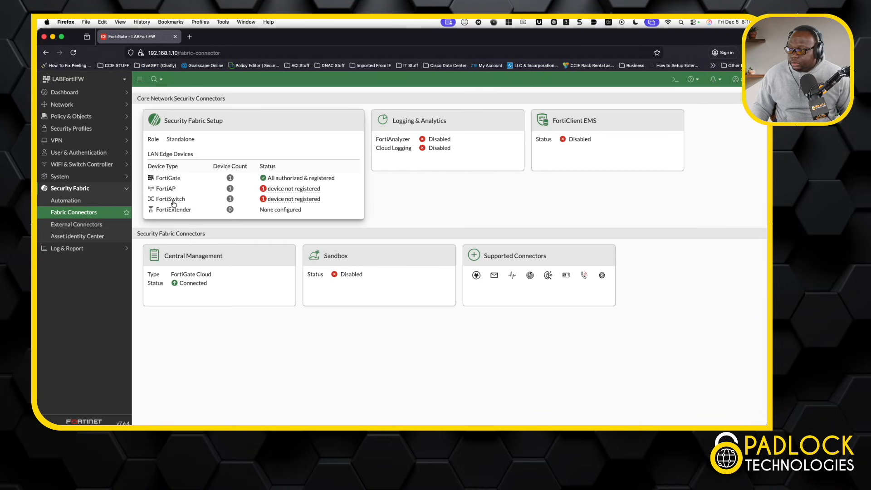
pyautogui.moveTo(235, 156)
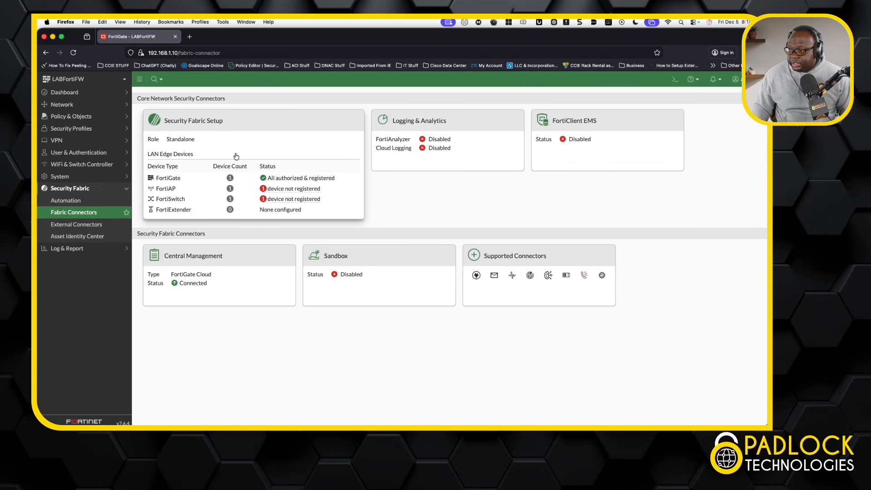
pyautogui.moveTo(231, 144)
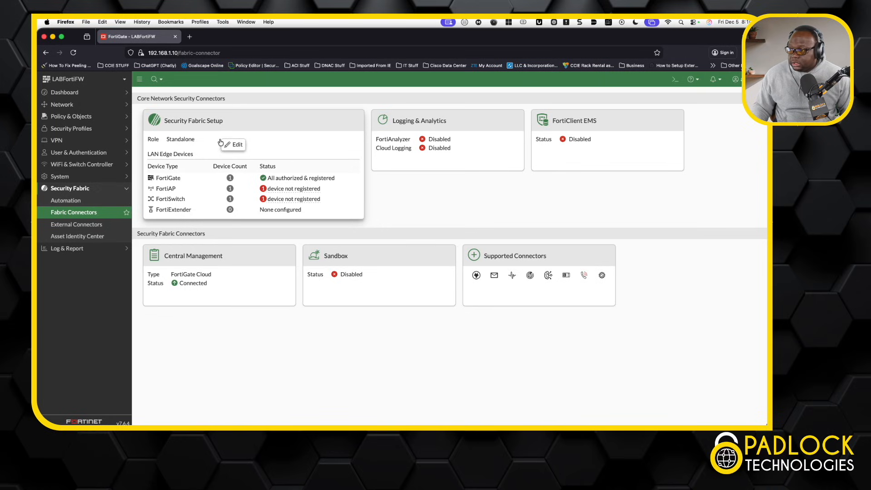
pyautogui.moveTo(215, 179)
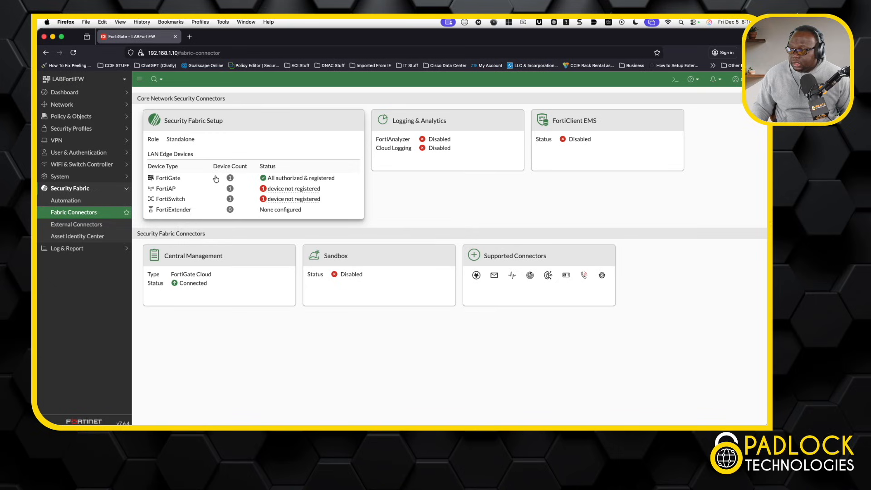
pyautogui.moveTo(180, 203)
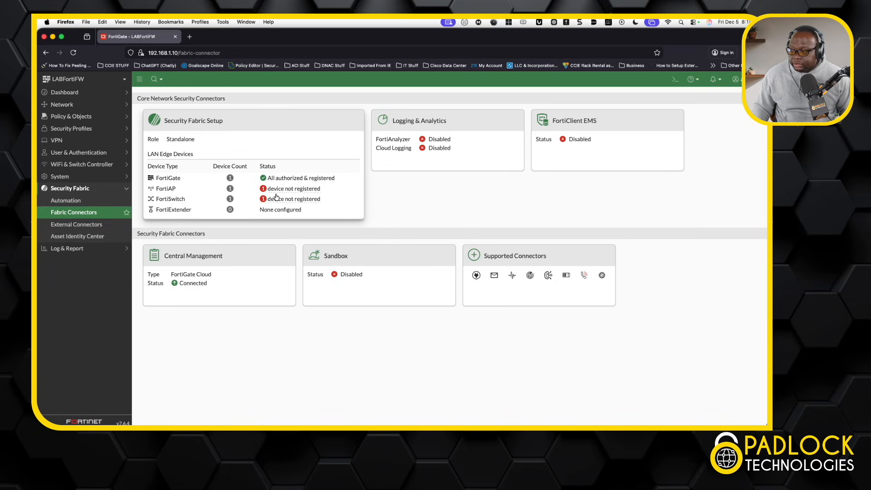
pyautogui.moveTo(186, 183)
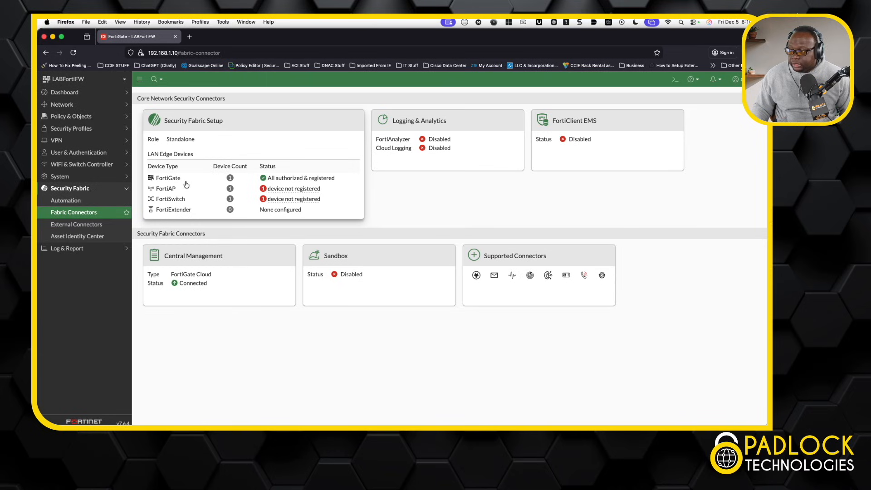
pyautogui.moveTo(80, 164)
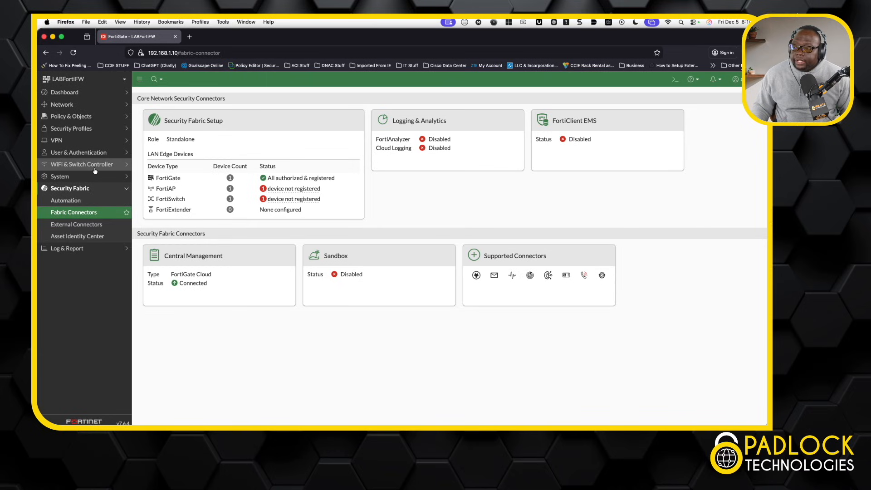
# Expand WiFi & Switch Controller to reveal its FortiAP and FortiSwitch management pages
pyautogui.click(81, 163)
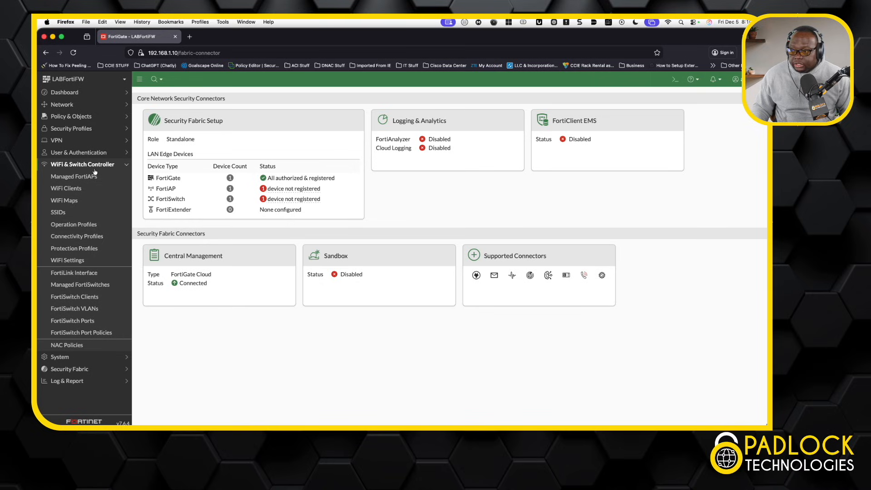
pyautogui.moveTo(75, 168)
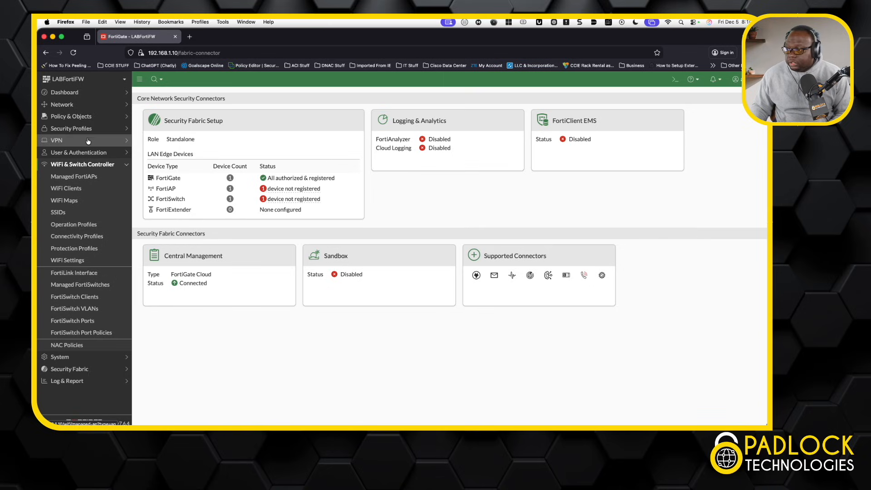
# View Network > Interfaces with internal2 expanded to its AP_MGMT and Corporate VLANs
pyautogui.click(61, 104)
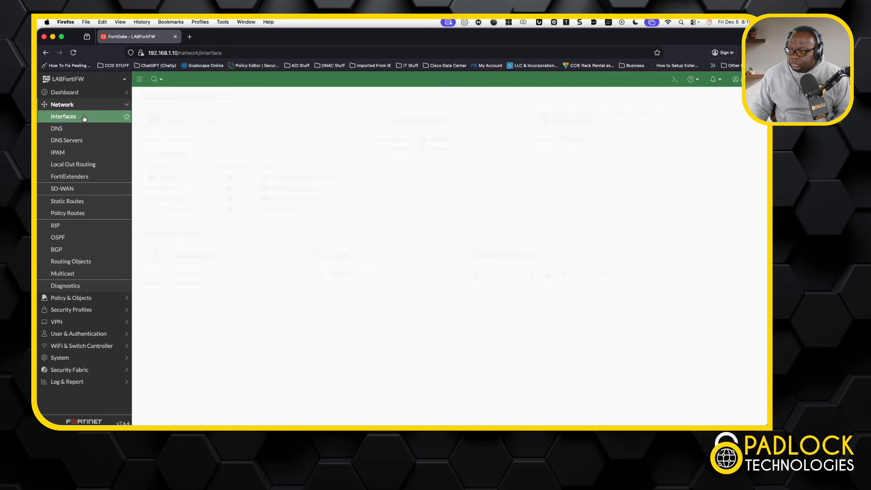
pyautogui.click(63, 116)
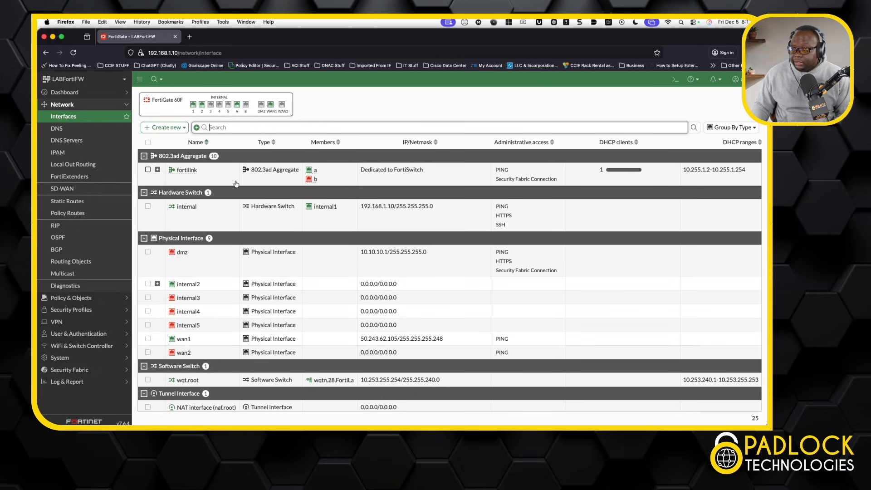
pyautogui.moveTo(408, 176)
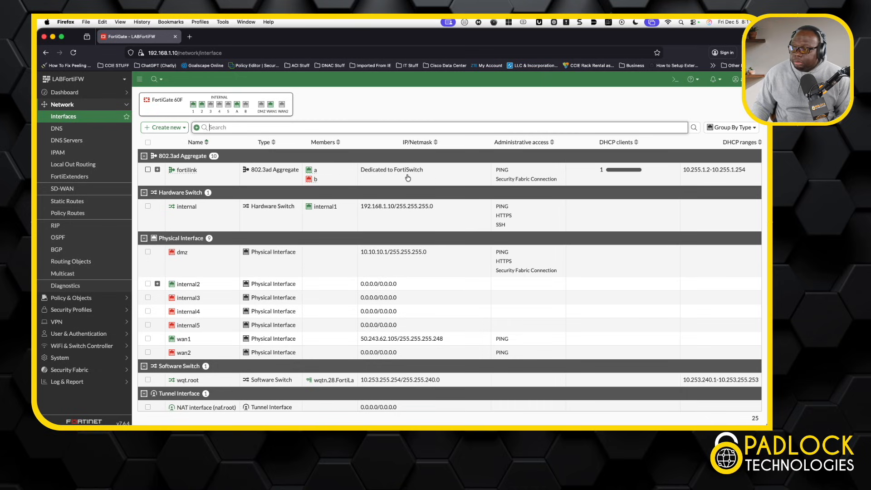
pyautogui.moveTo(713, 203)
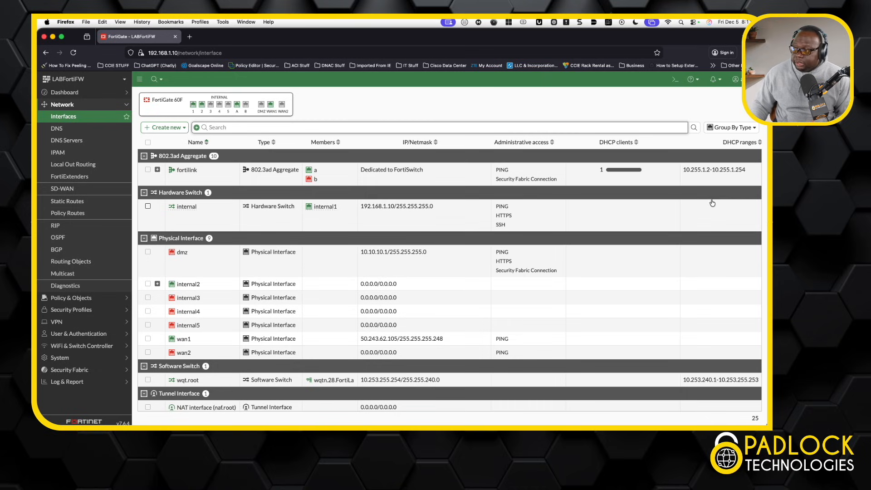
pyautogui.moveTo(718, 180)
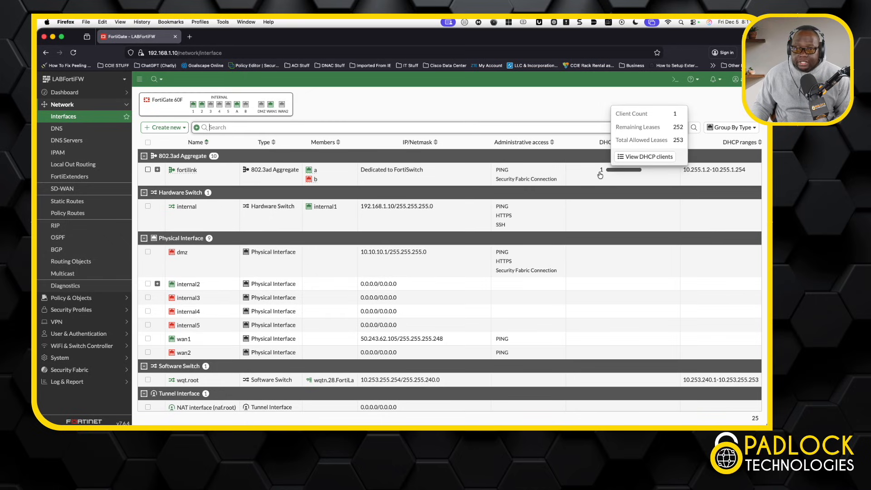
pyautogui.moveTo(121, 255)
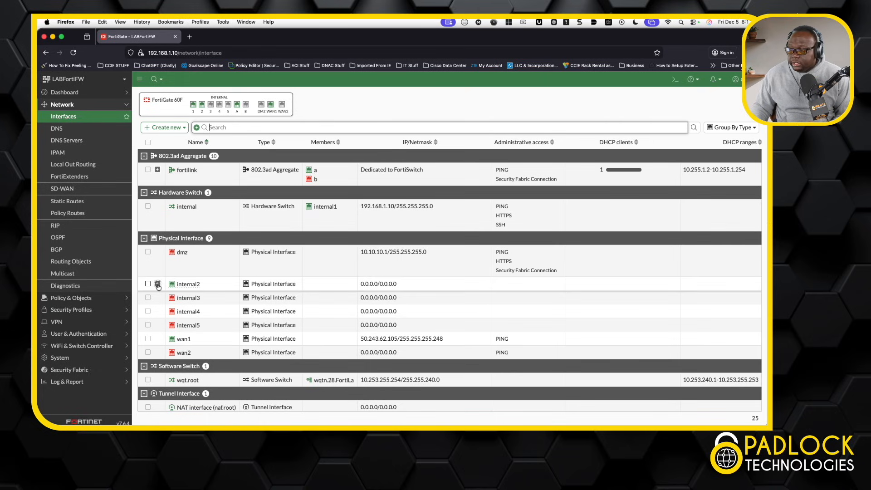
pyautogui.click(158, 284)
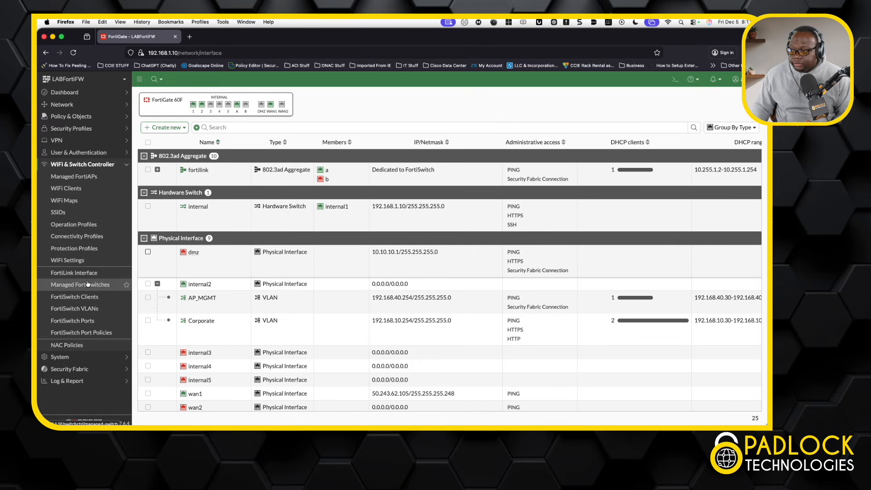
# View the Managed FortiSwitches topology: LabFortiSwitch linked via fortilink on port48
pyautogui.click(82, 284)
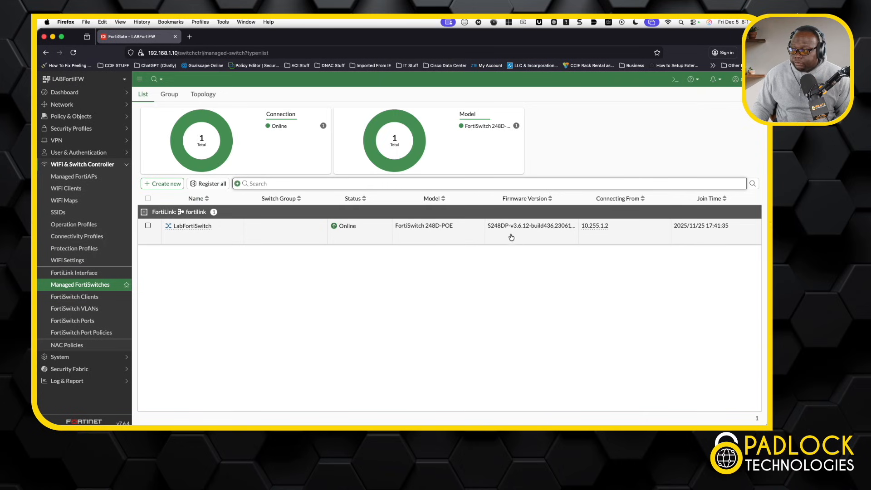
pyautogui.moveTo(614, 243)
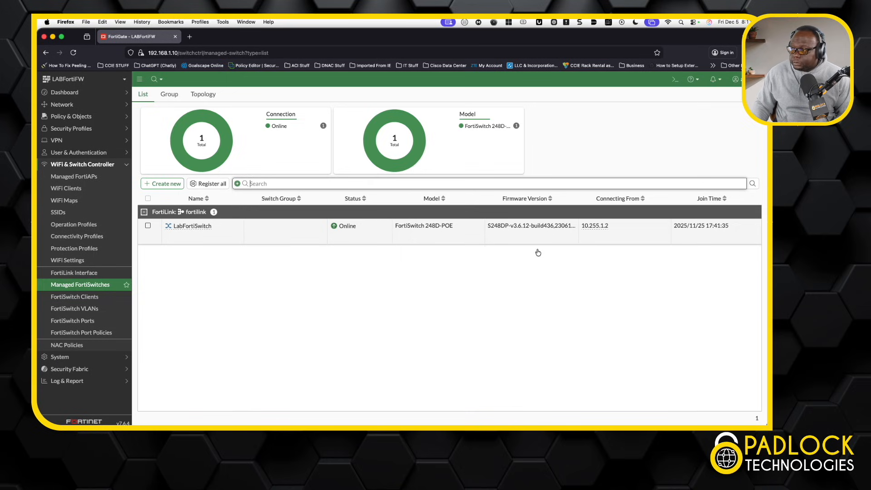
pyautogui.moveTo(537, 252)
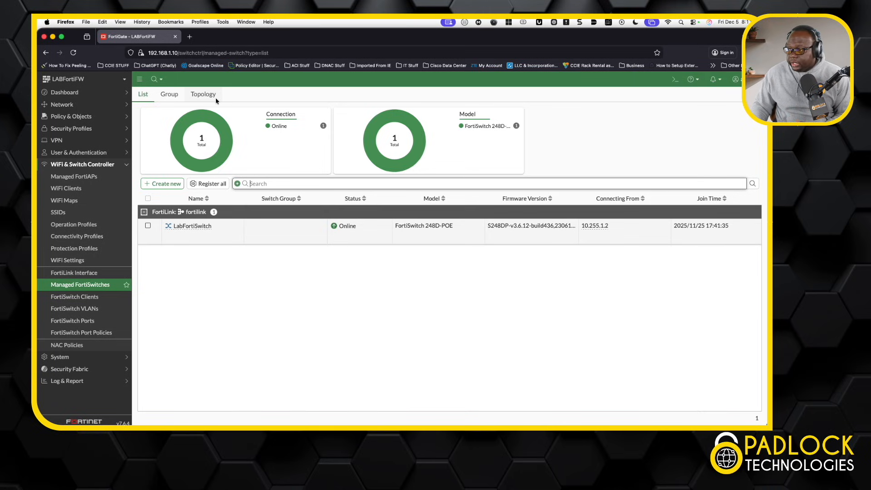
pyautogui.click(203, 94)
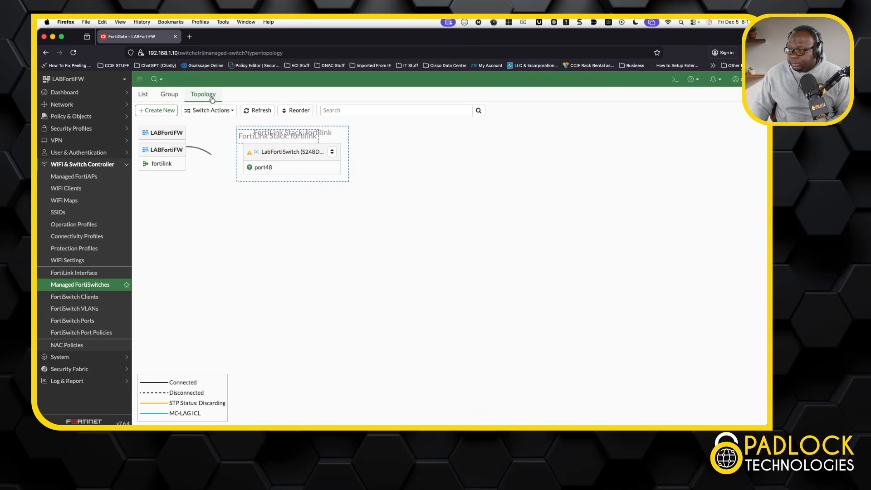
pyautogui.moveTo(184, 153)
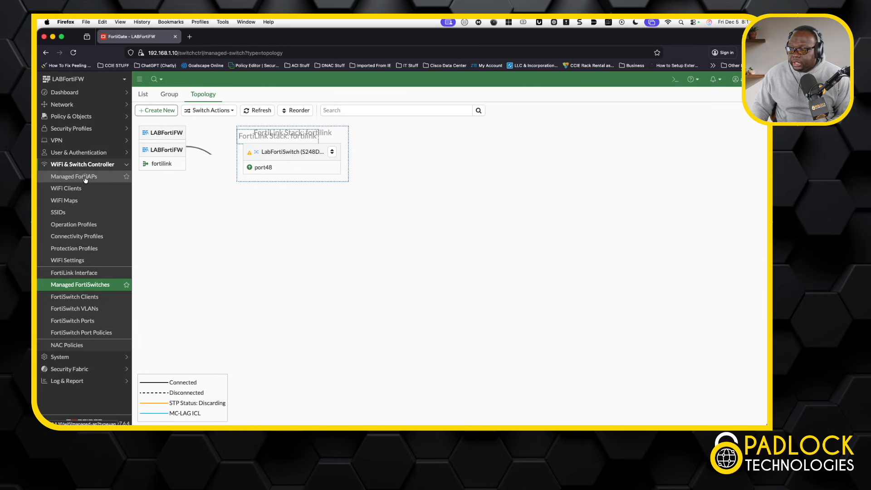
# Review Managed FortiAPs: one online FortiAP v7.0.5 via AP_MGMT on LabFortiSwitch port3
pyautogui.click(74, 176)
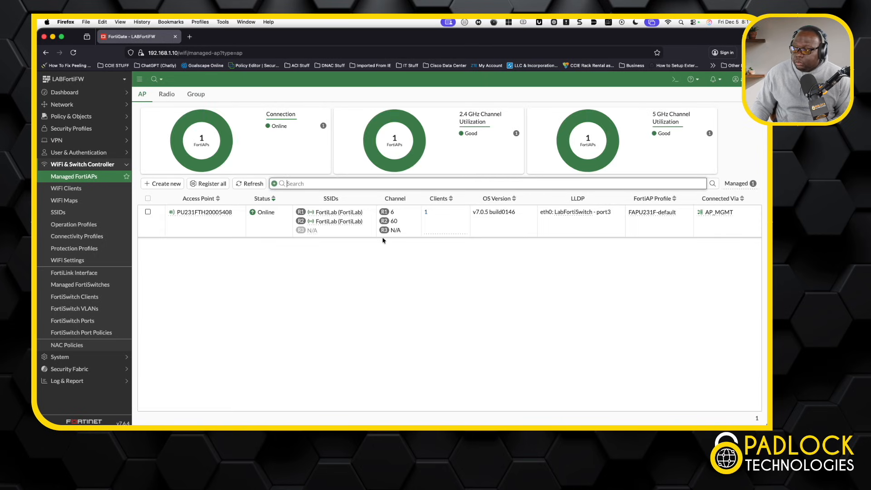
pyautogui.moveTo(603, 220)
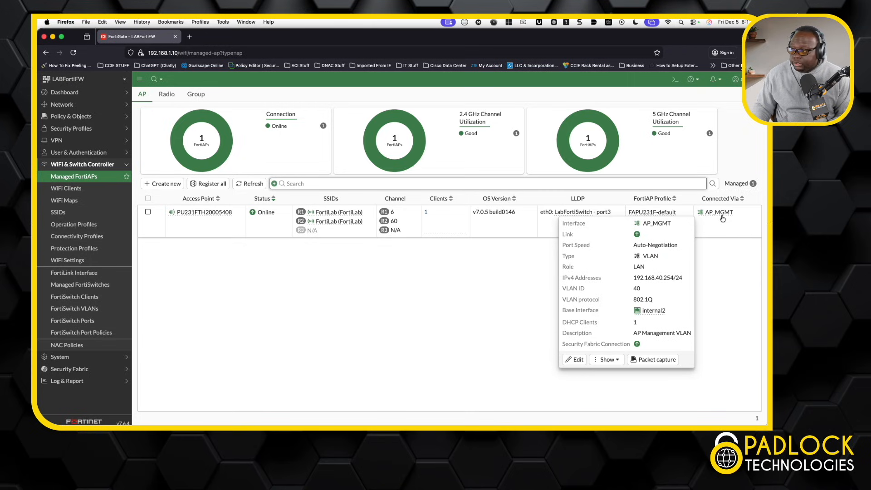
pyautogui.moveTo(607, 237)
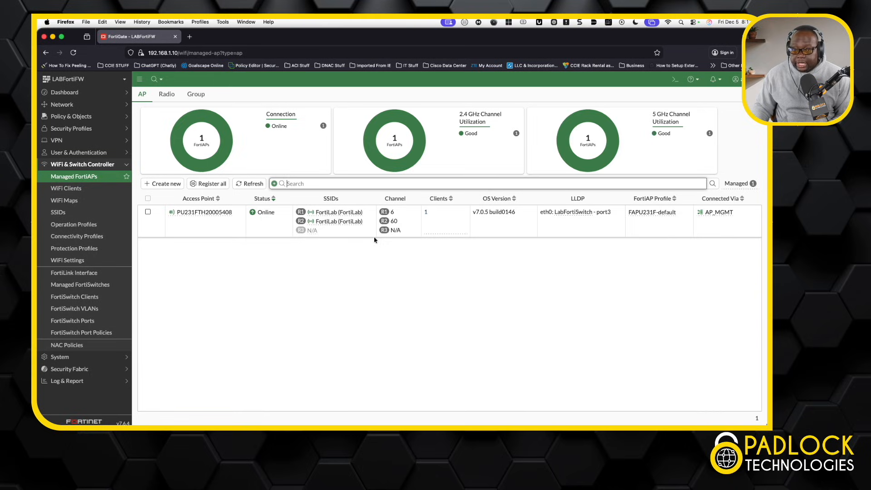
pyautogui.moveTo(396, 231)
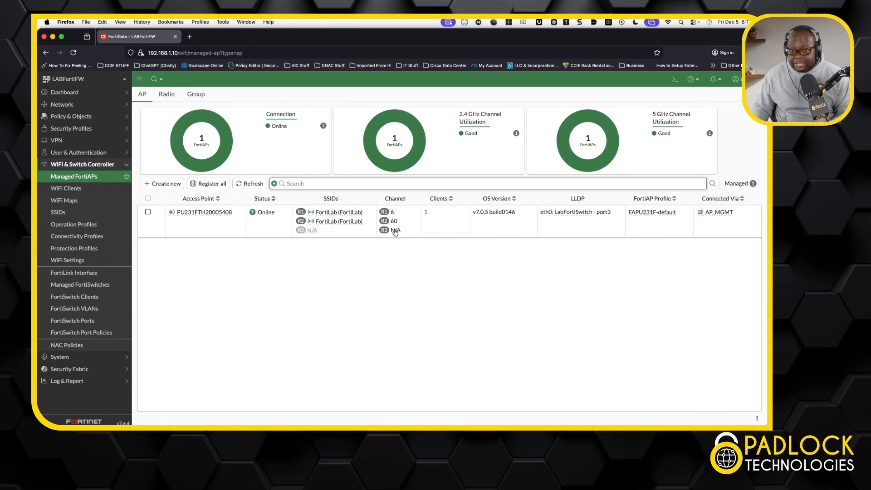
pyautogui.moveTo(64, 200)
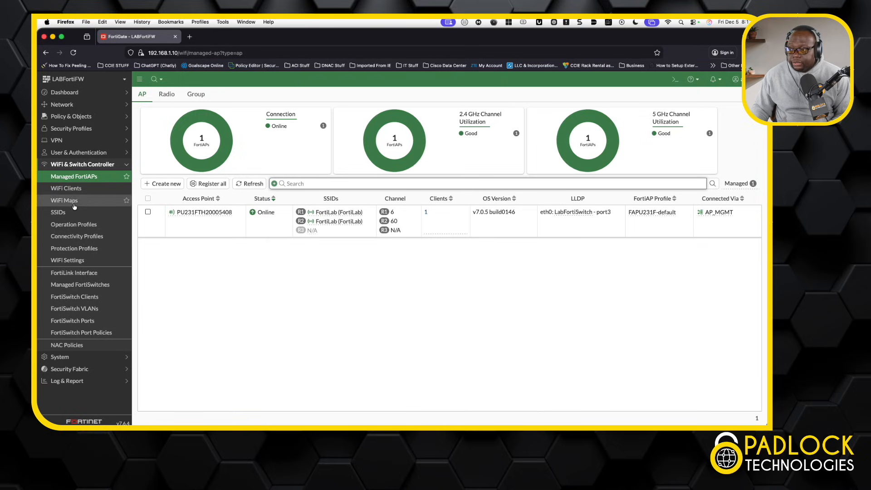
pyautogui.moveTo(161, 292)
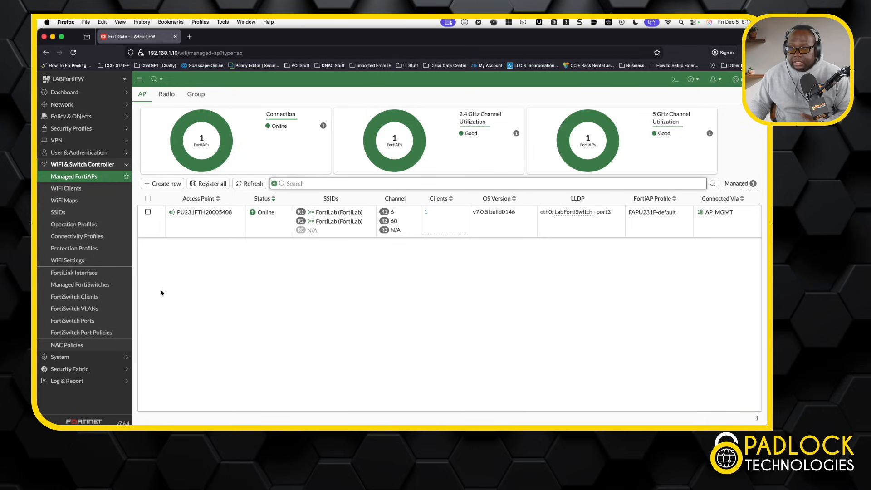
pyautogui.moveTo(142, 293)
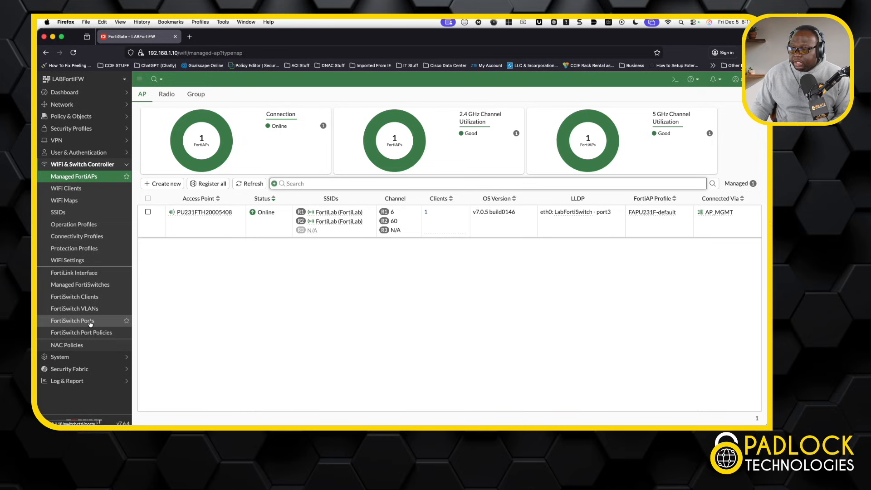
# Review FortiSwitch Ports: port3 on native VLAN APMGMT, other ports on Corporate_LAN
pyautogui.click(72, 321)
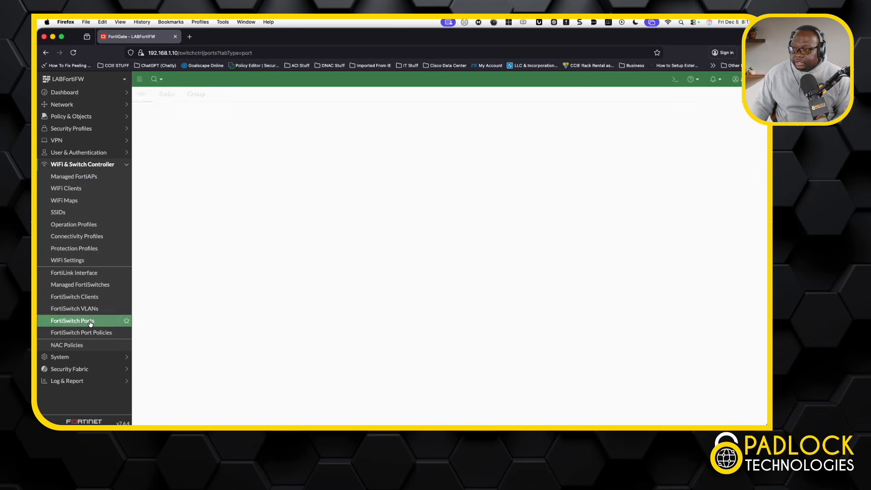
pyautogui.click(73, 321)
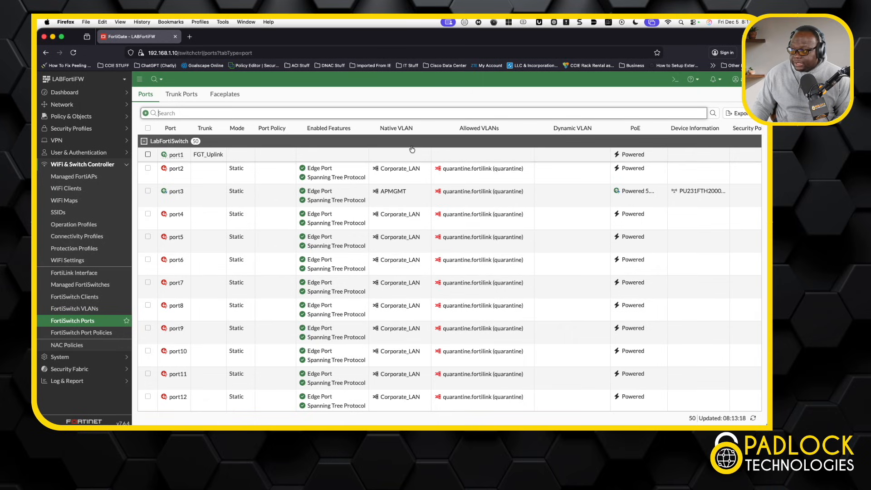
pyautogui.moveTo(428, 190)
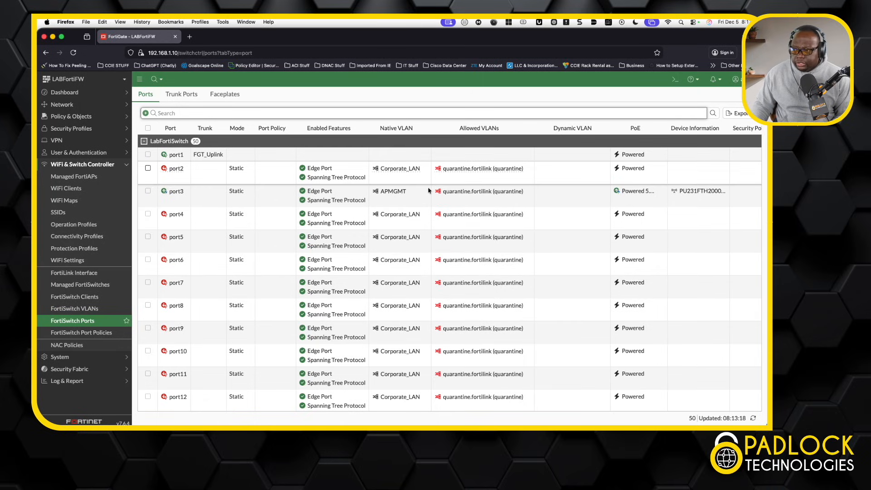
pyautogui.moveTo(430, 255)
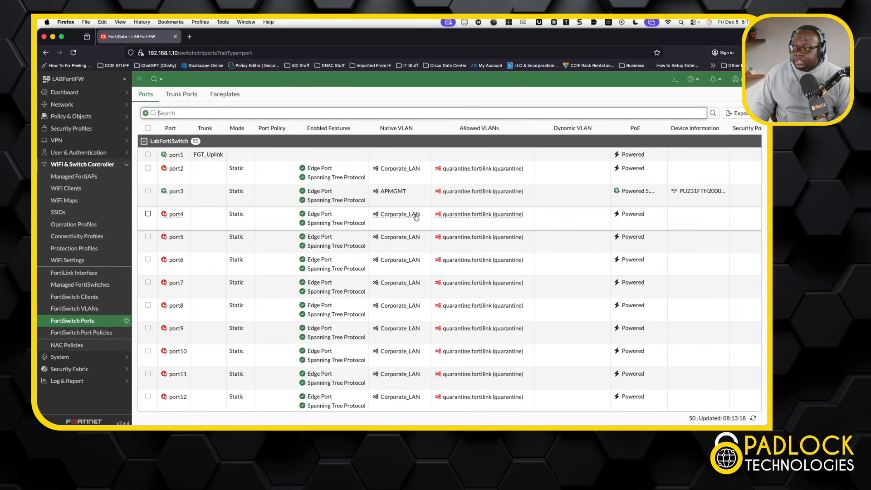
pyautogui.moveTo(483, 139)
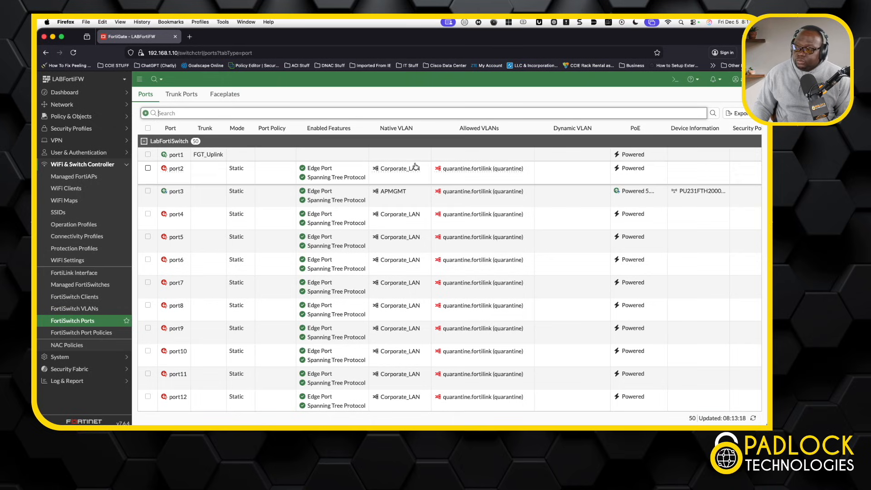
pyautogui.moveTo(404, 217)
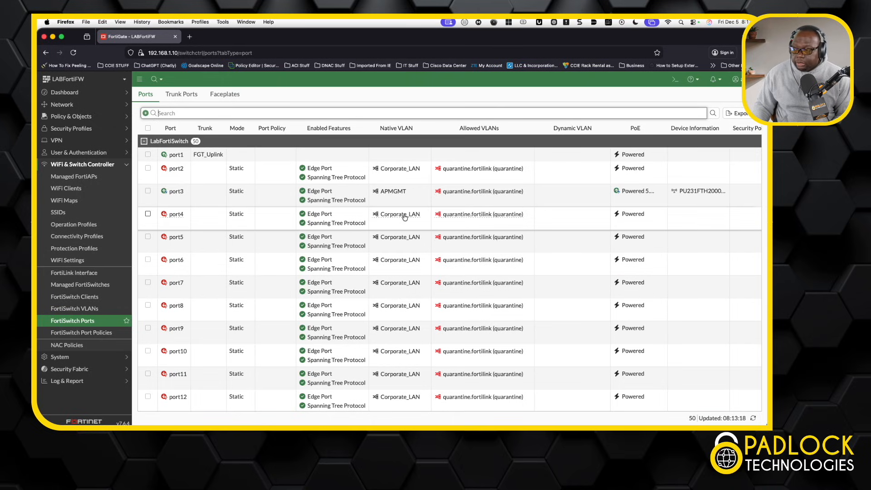
pyautogui.moveTo(393, 200)
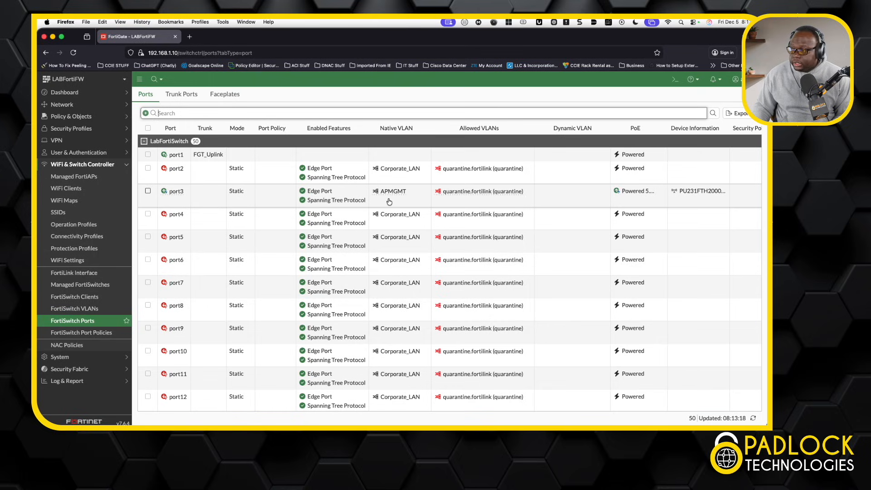
pyautogui.moveTo(678, 202)
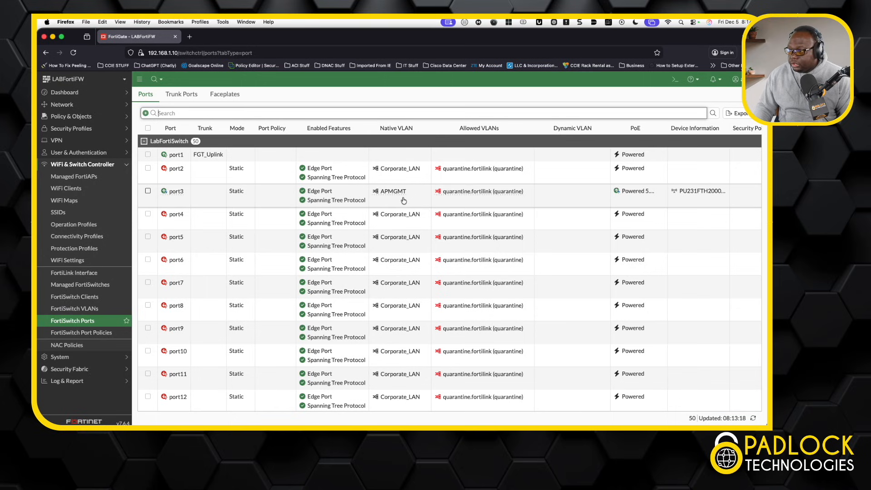
pyautogui.scroll(-3)
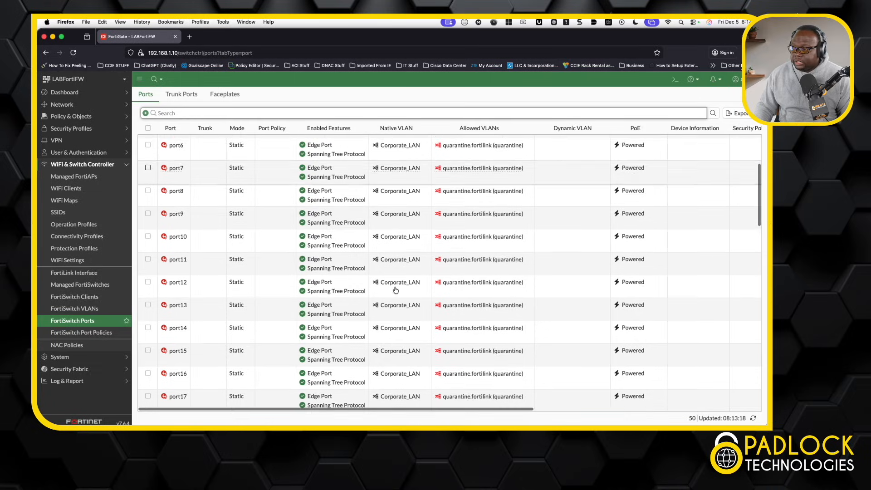
pyautogui.scroll(3)
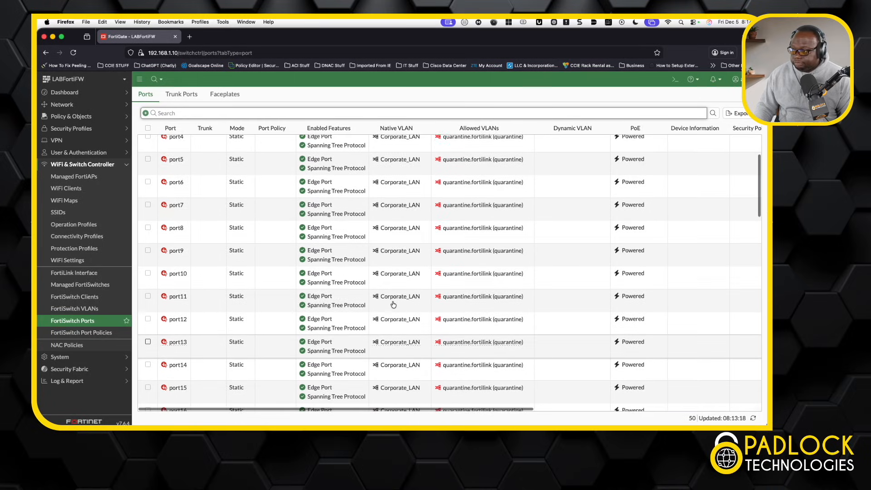
# Review the FGT_Uplink trunk on port1 carrying APMGMT and Corporate_LAN
pyautogui.click(181, 94)
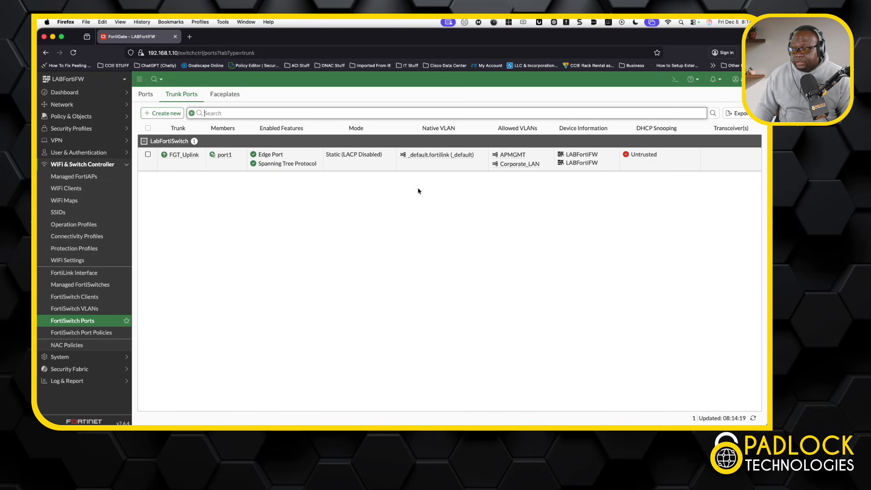
pyautogui.moveTo(279, 169)
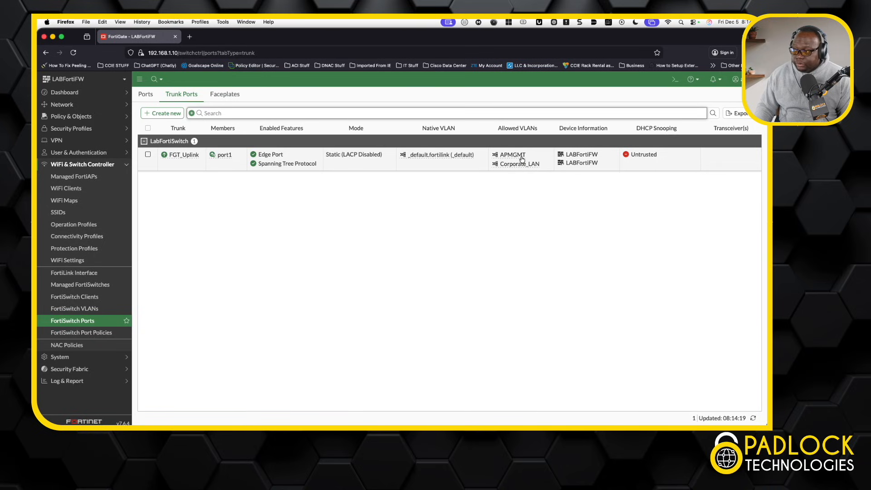
pyautogui.moveTo(520, 171)
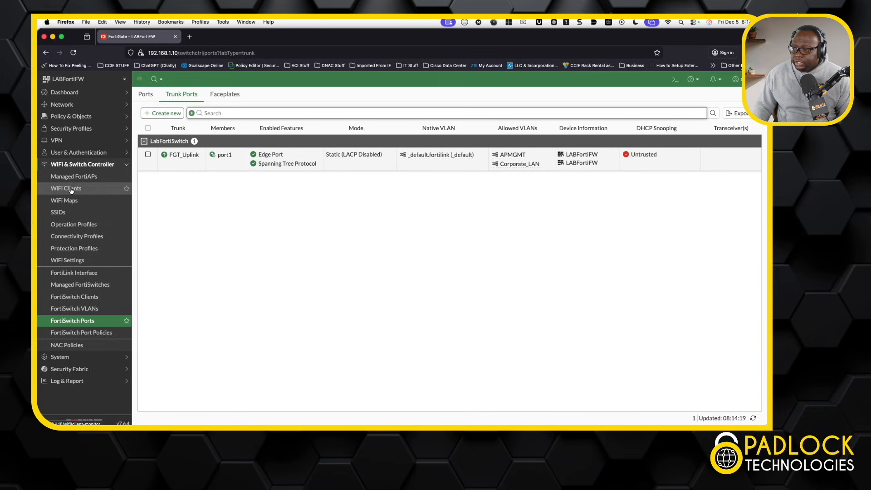
# View WiFi Clients: client 192.168.45.31 on the FortiLab SSID at 5 GHz
pyautogui.click(65, 188)
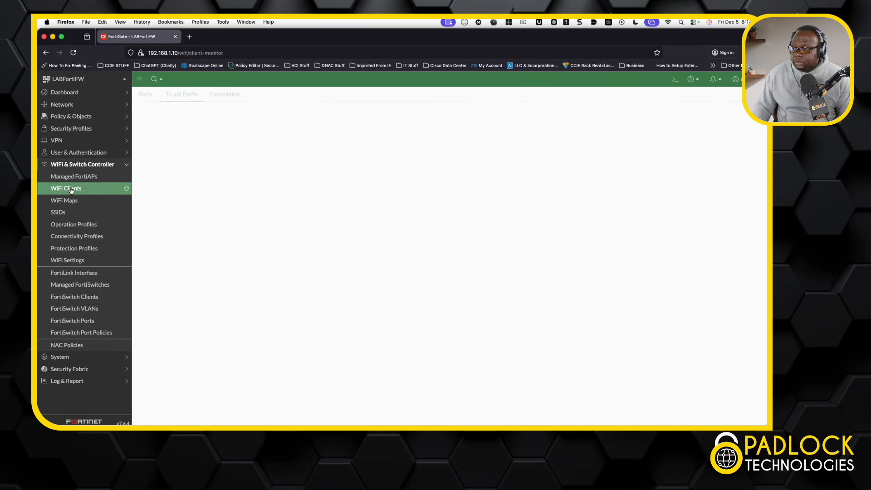
pyautogui.click(65, 188)
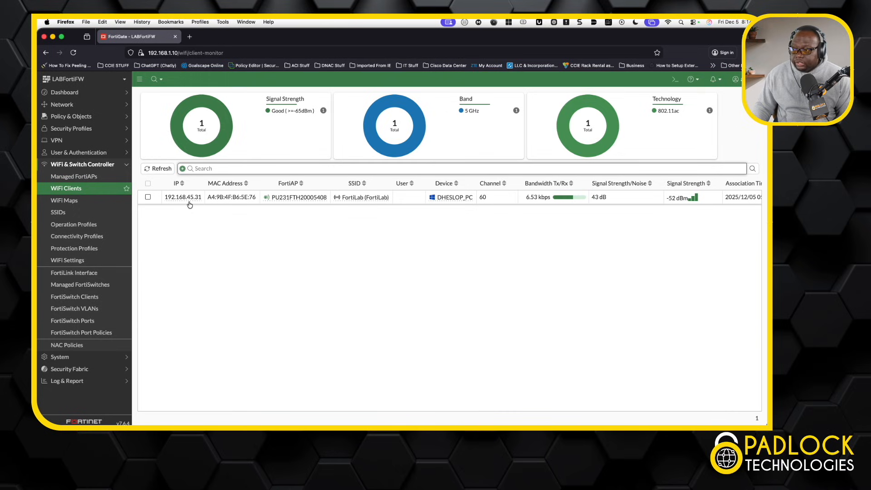
pyautogui.moveTo(289, 207)
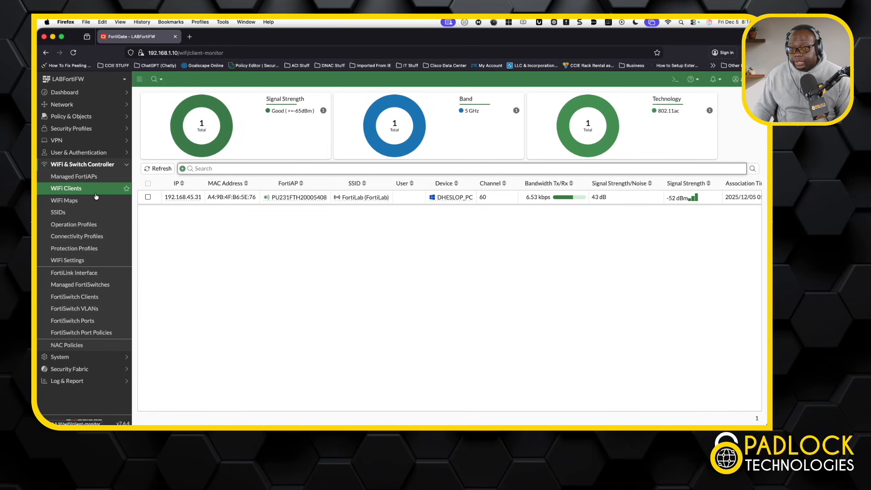
pyautogui.moveTo(75, 296)
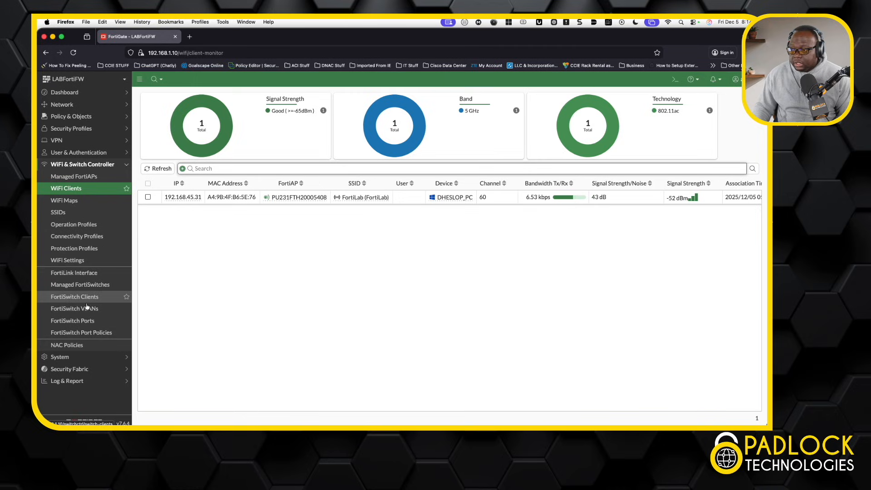
# Review FortiSwitch VLANs Corporate_LAN (VLAN 10) and APMGMT (VLAN 40), then expand Network
pyautogui.click(74, 308)
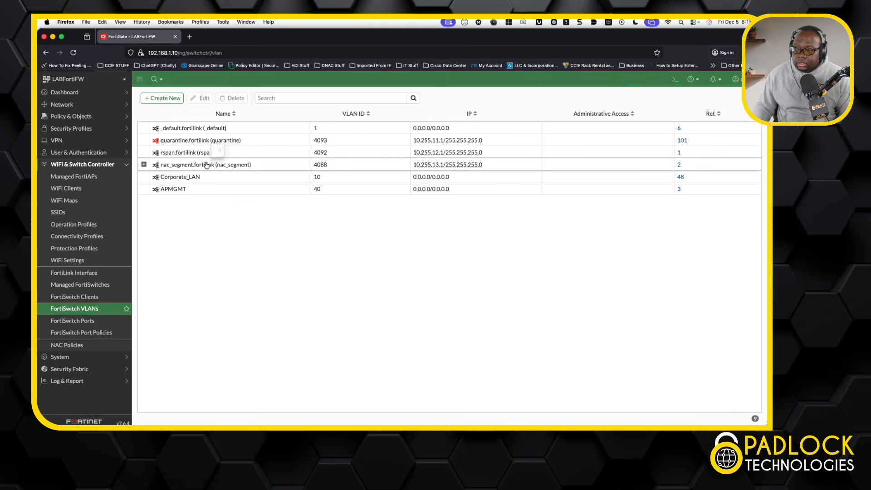
pyautogui.moveTo(177, 177)
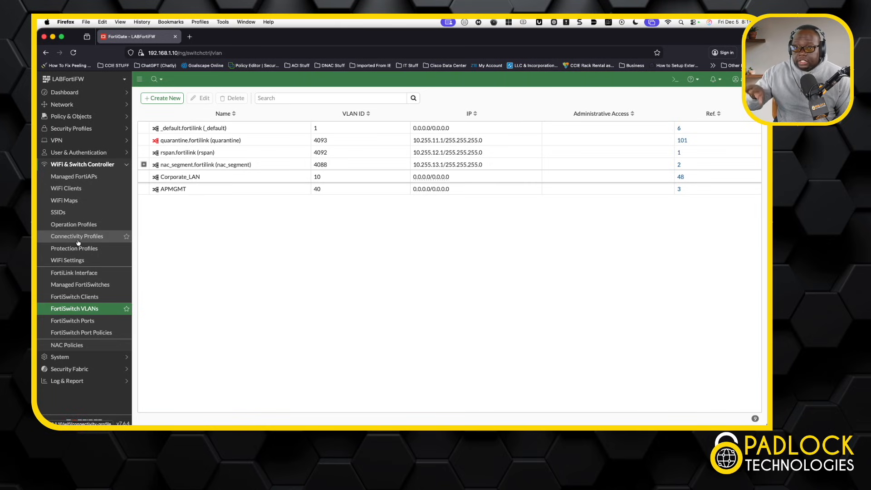
pyautogui.moveTo(76, 161)
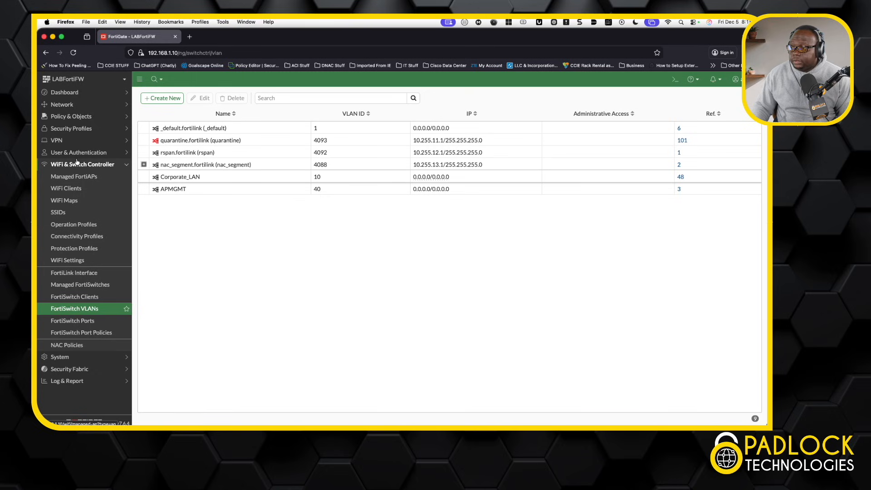
pyautogui.click(62, 104)
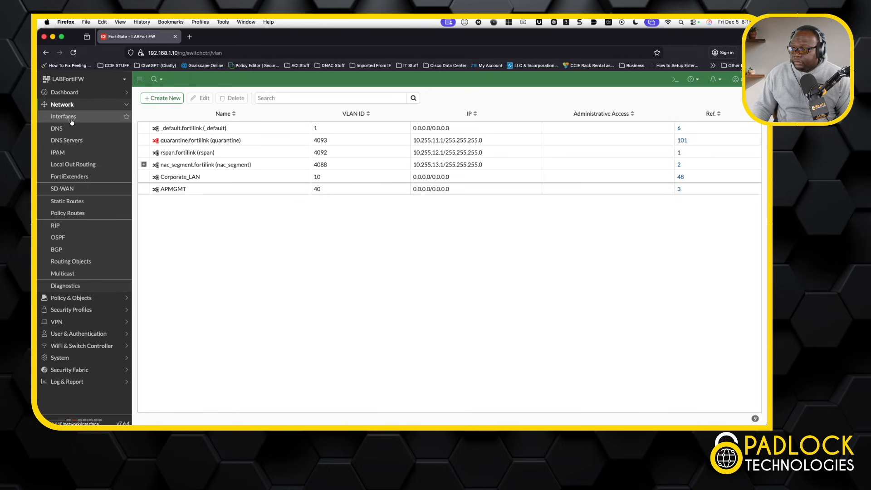
# Revisit Interfaces with internal2 showing AP_MGMT 192.168.40.254 and Corporate 192.168.10.254
pyautogui.click(64, 116)
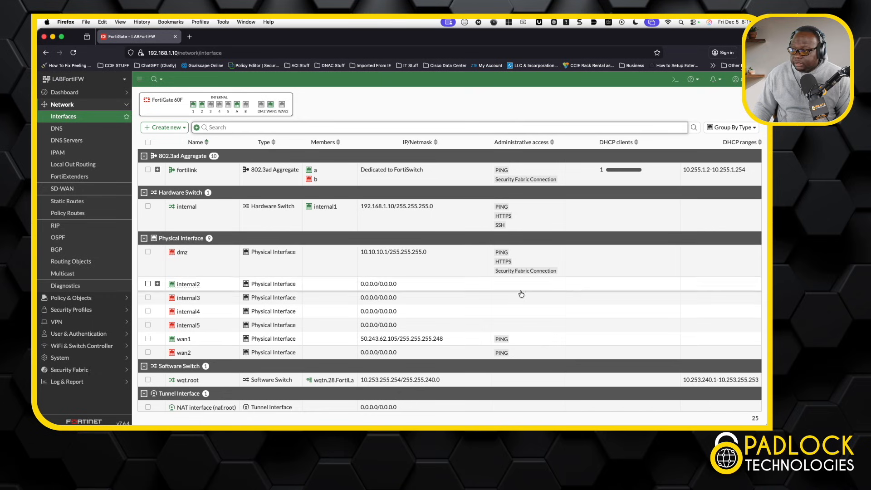
pyautogui.click(158, 283)
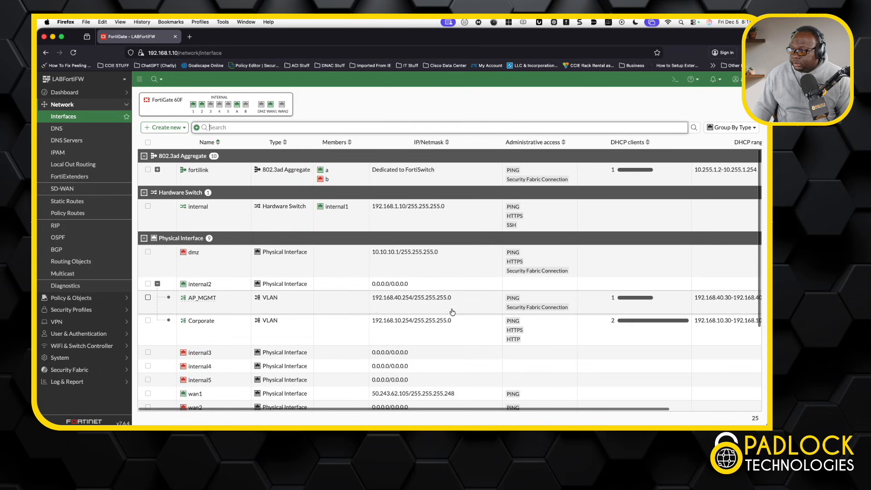
pyautogui.moveTo(286, 304)
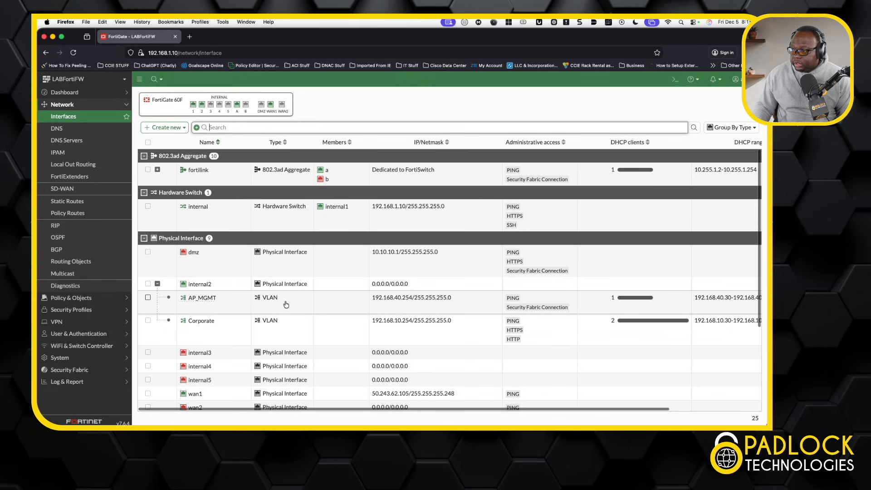
pyautogui.moveTo(554, 315)
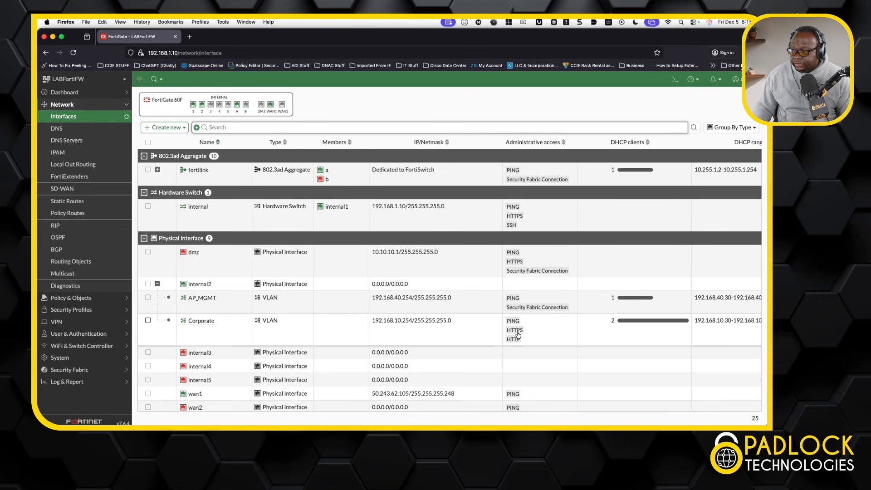
pyautogui.moveTo(106, 183)
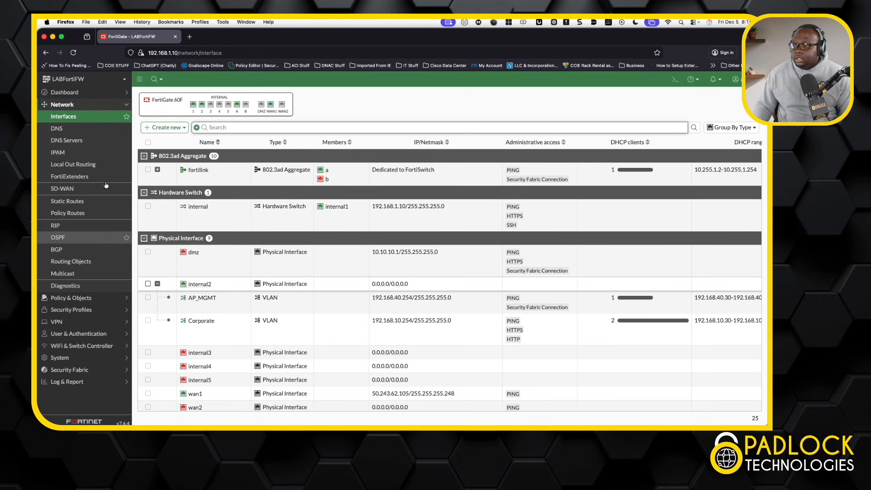
pyautogui.click(84, 163)
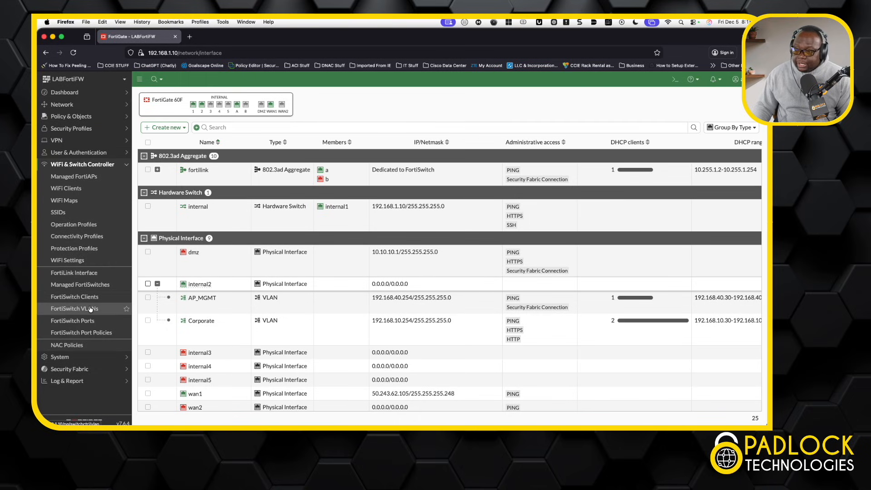
pyautogui.moveTo(74, 272)
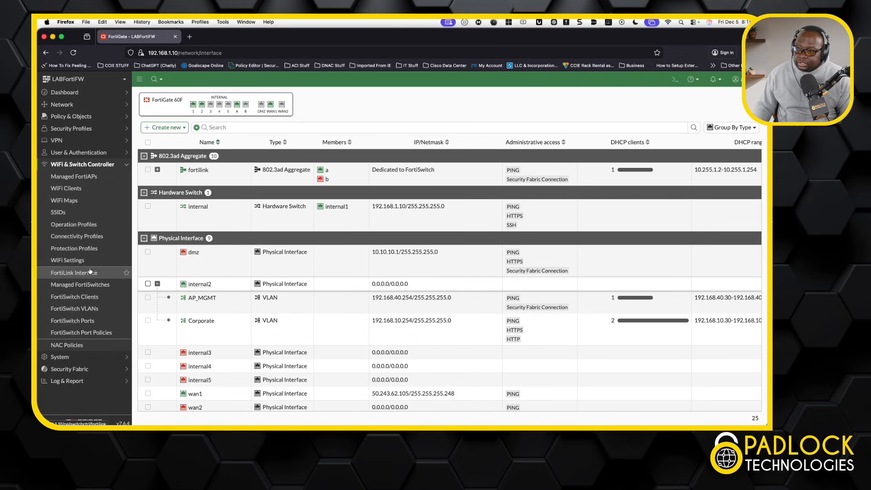
pyautogui.moveTo(77, 236)
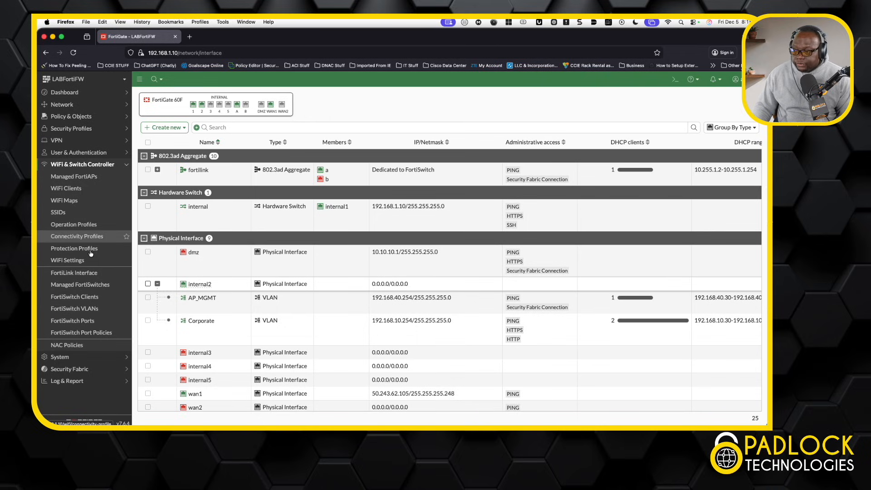
# Open the NAC Policies page listing MAB_SingleDevice, Wireless NAC Policy and fortilink onboarding
pyautogui.click(67, 345)
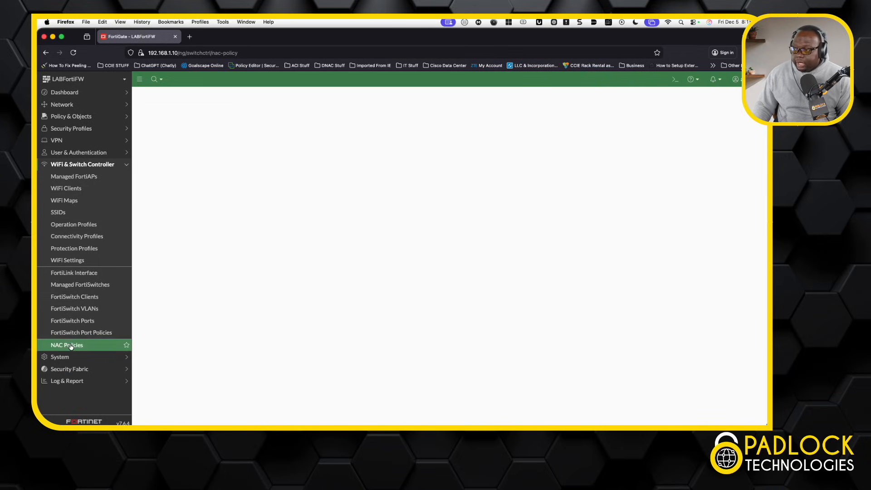
pyautogui.click(67, 344)
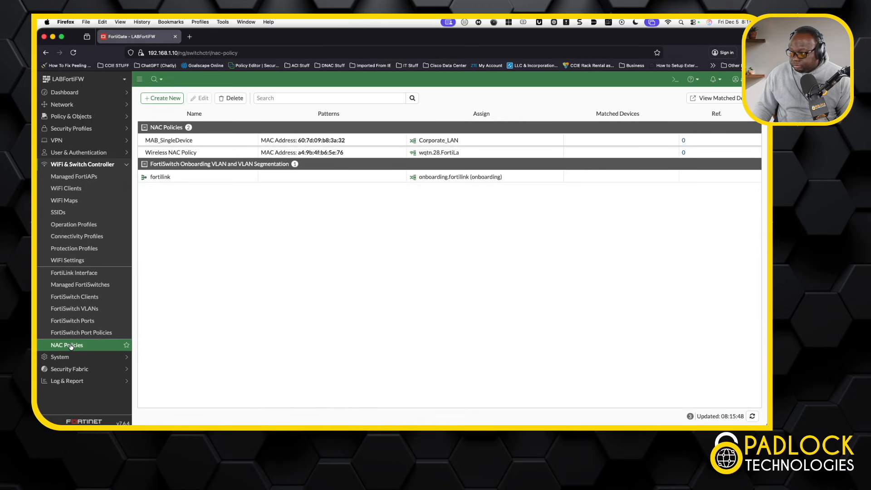
pyautogui.moveTo(325, 229)
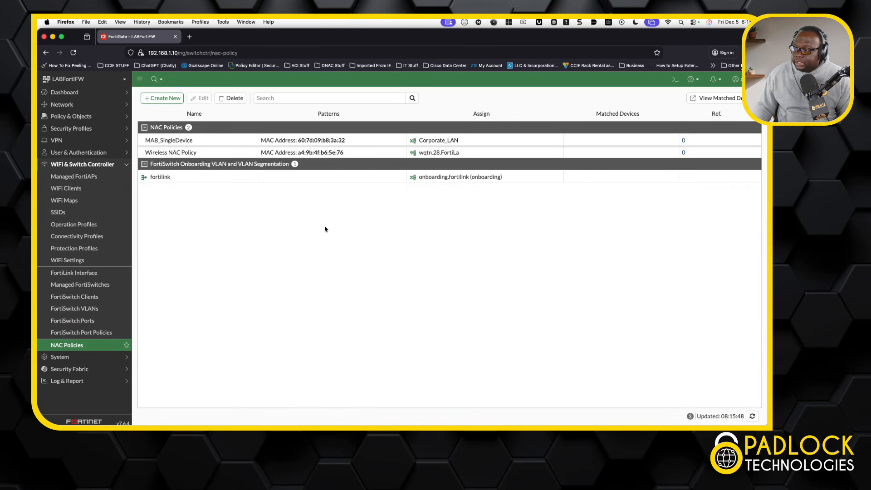
pyautogui.moveTo(250, 189)
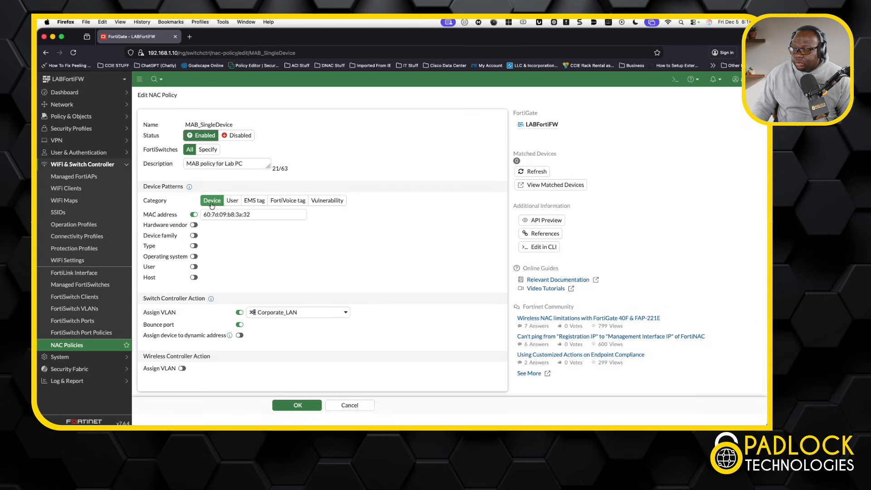
pyautogui.moveTo(327, 200)
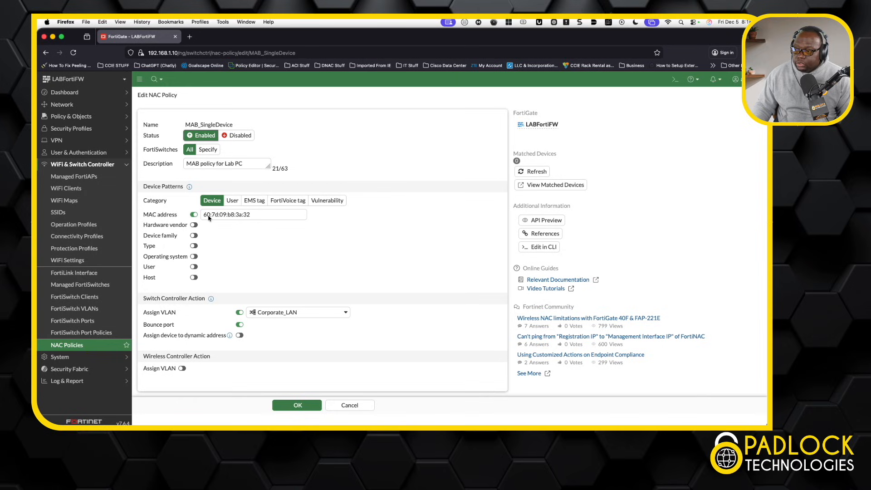
pyautogui.moveTo(194, 235)
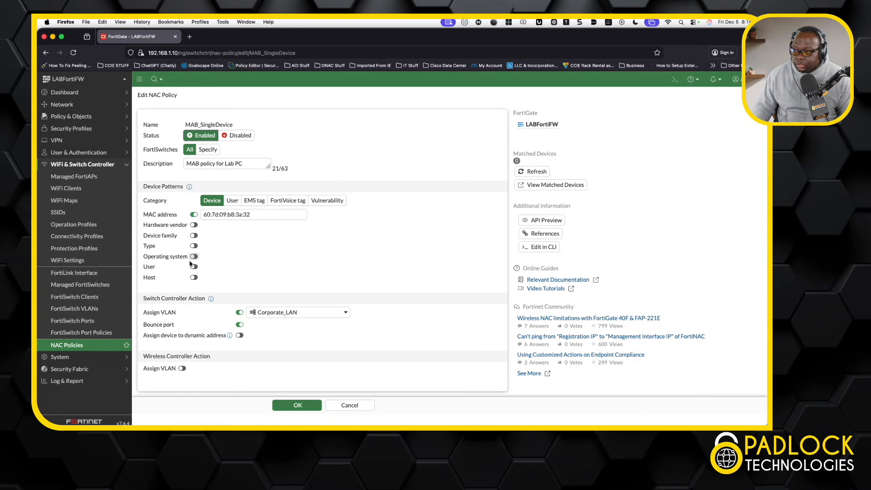
pyautogui.moveTo(163, 324)
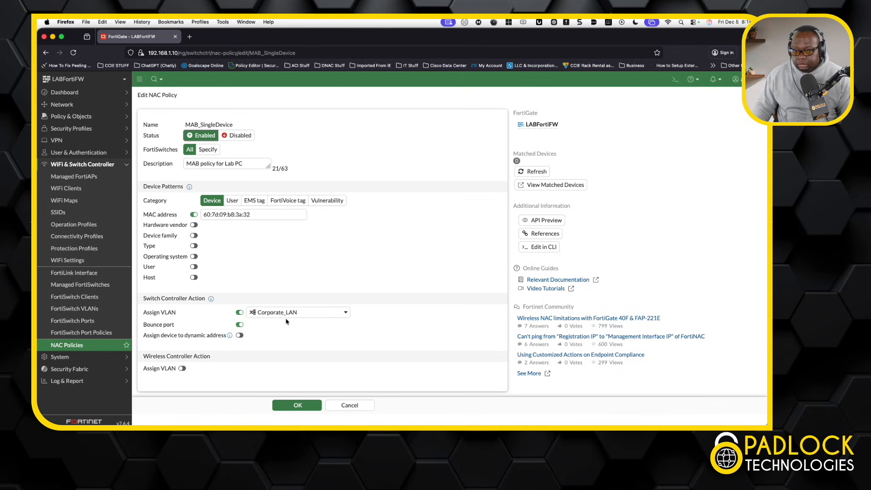
pyautogui.moveTo(257, 368)
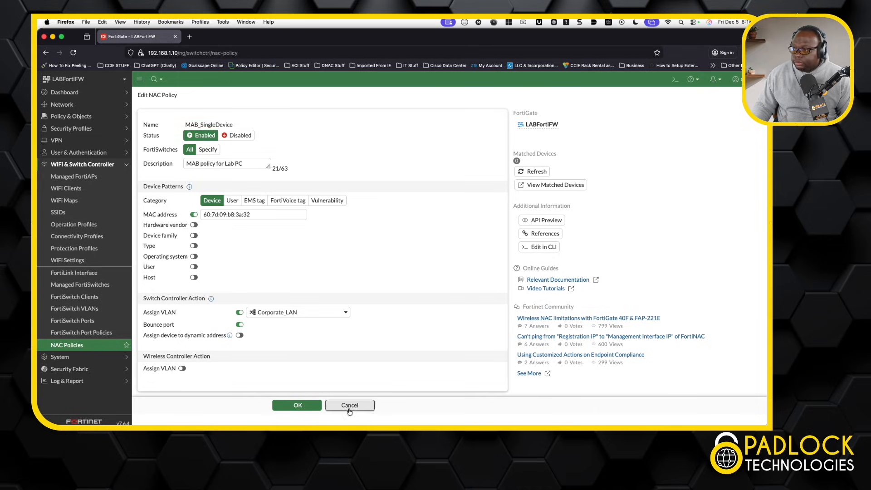
# Cancel the MAB_SingleDevice and Wireless NAC Policy editors without saving any changes
pyautogui.click(350, 405)
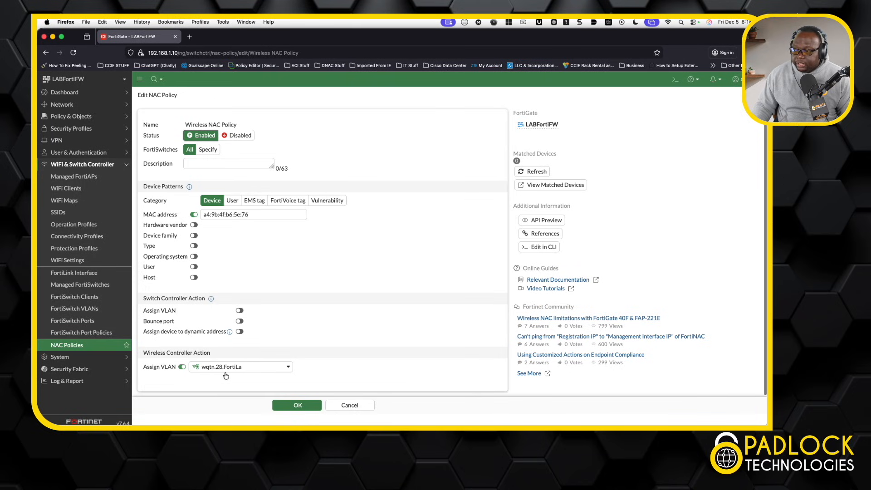
pyautogui.moveTo(222, 371)
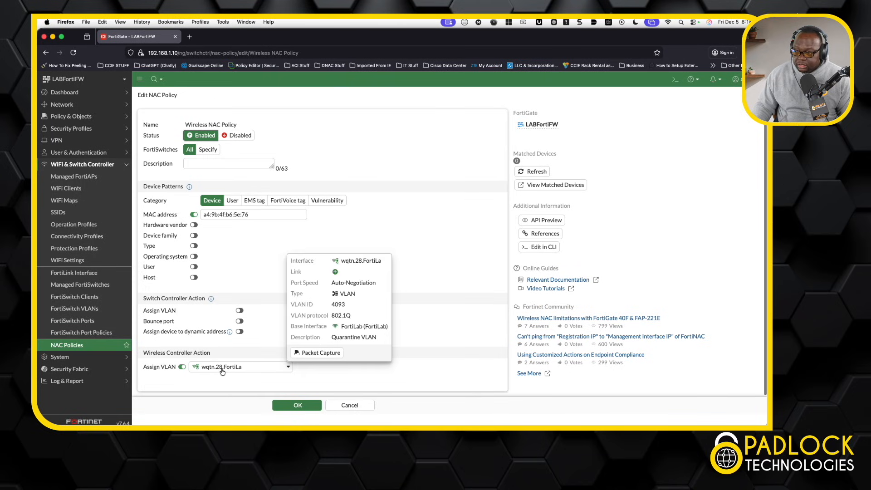
pyautogui.moveTo(227, 371)
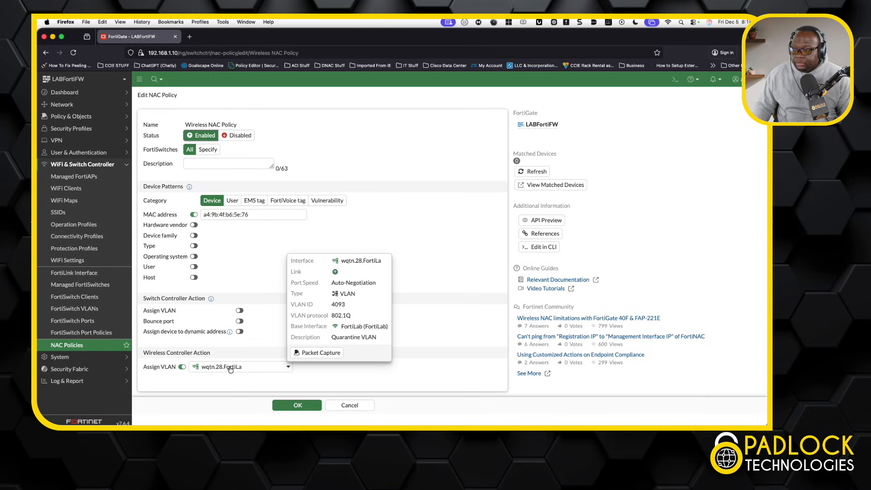
pyautogui.moveTo(222, 372)
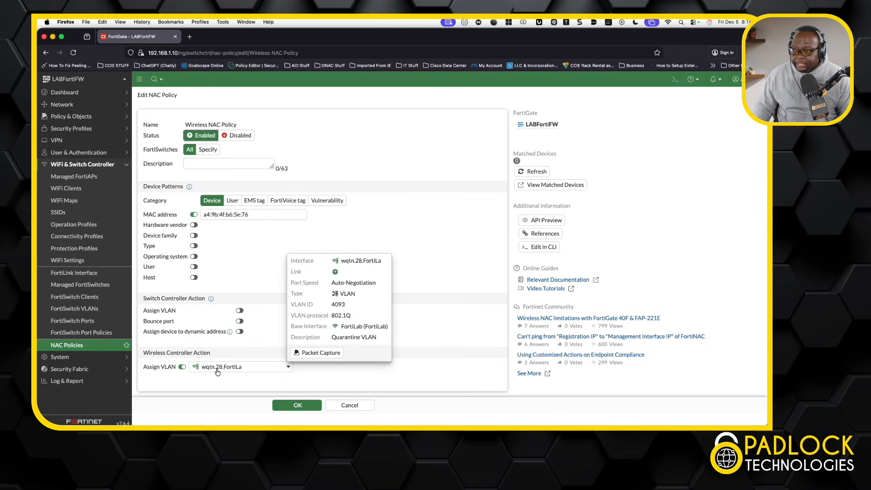
pyautogui.moveTo(340, 387)
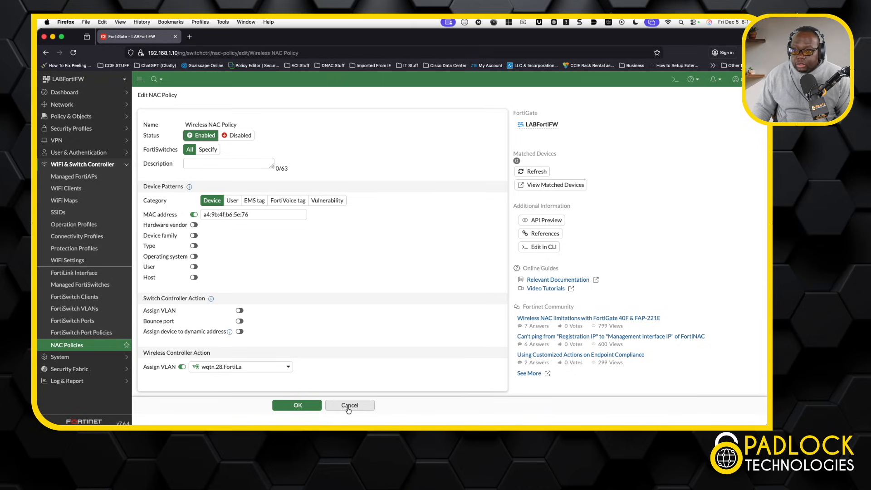
pyautogui.click(349, 405)
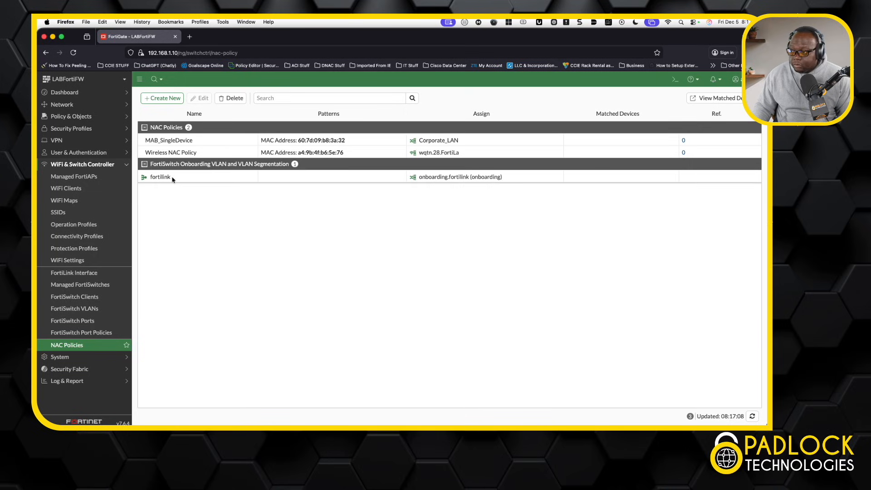
# Open Security Fabric > Automation and browse its Trigger and Action lists
pyautogui.click(71, 188)
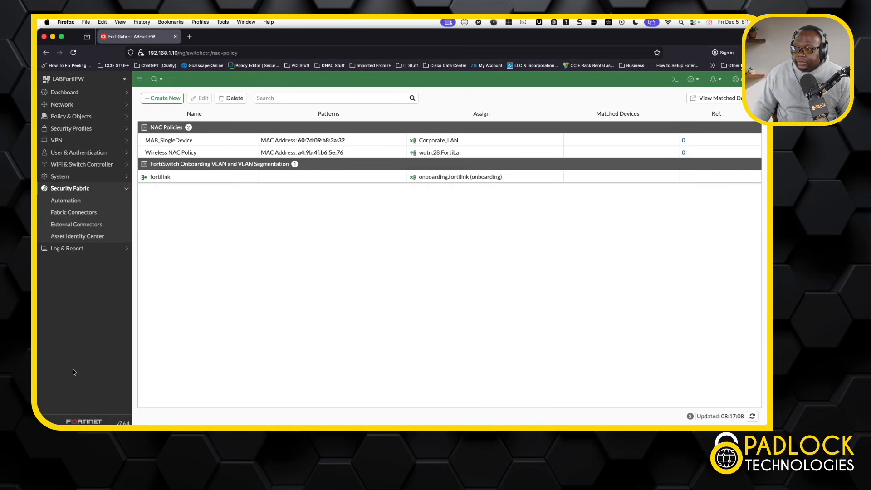
pyautogui.moveTo(74, 213)
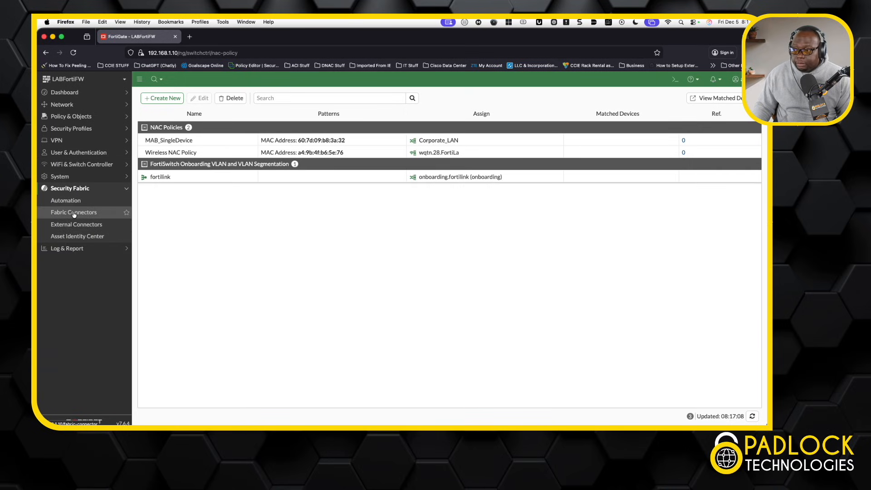
pyautogui.click(65, 200)
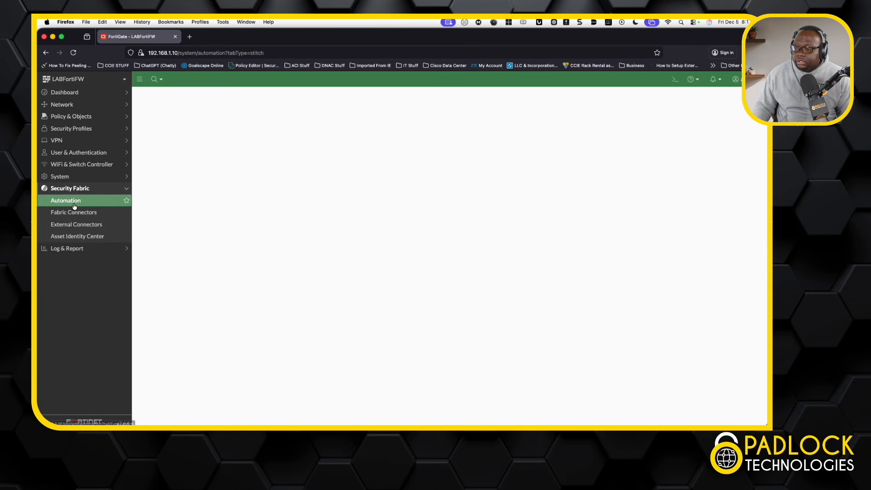
pyautogui.click(65, 201)
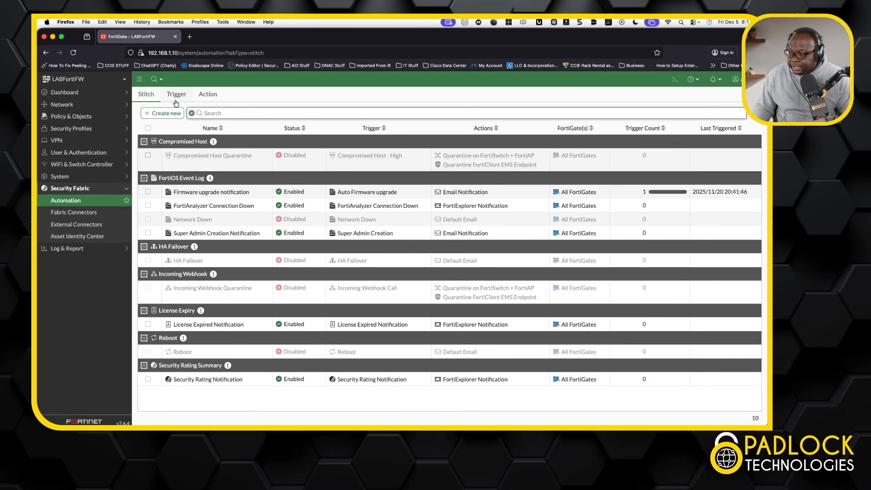
pyautogui.click(176, 94)
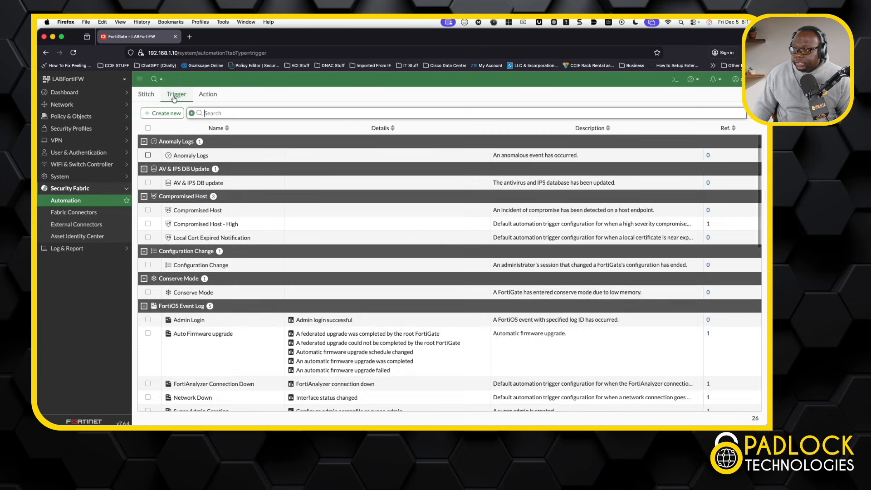
pyautogui.moveTo(212, 360)
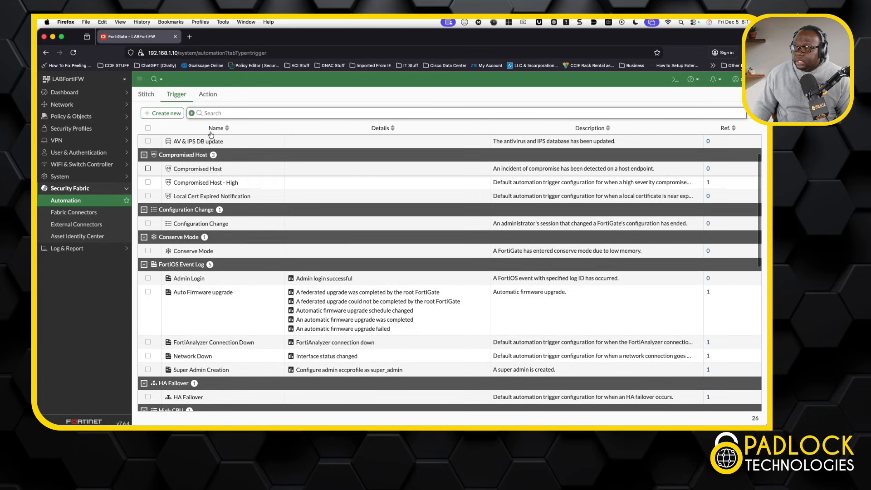
pyautogui.click(208, 94)
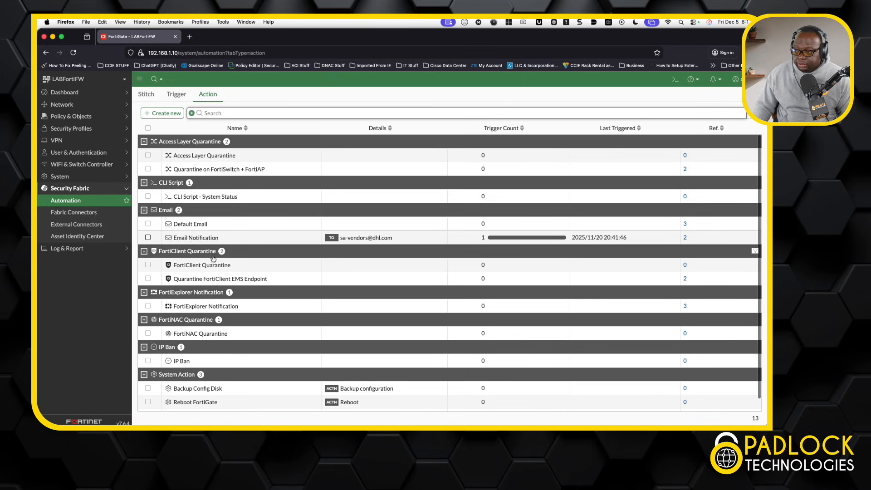
# Switch to the Stitch tab to review notification, quarantine, HA failover and reboot stitches
pyautogui.click(145, 94)
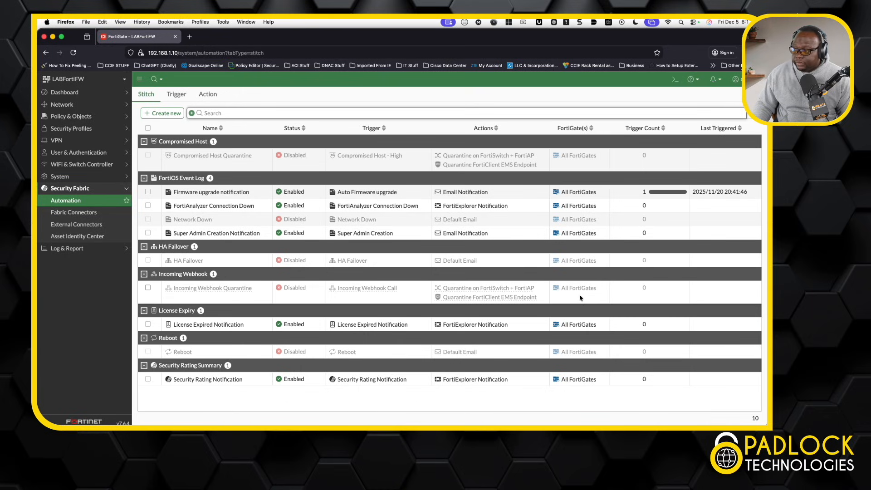
pyautogui.moveTo(535, 162)
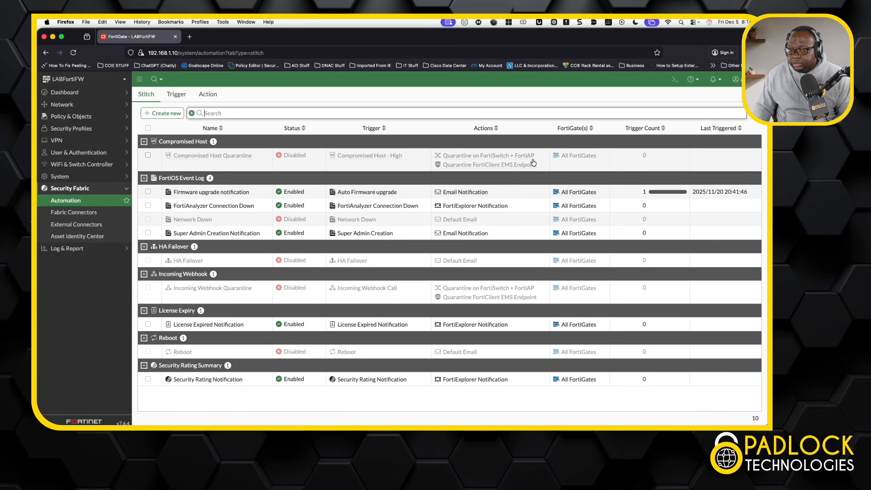
pyautogui.moveTo(483, 155)
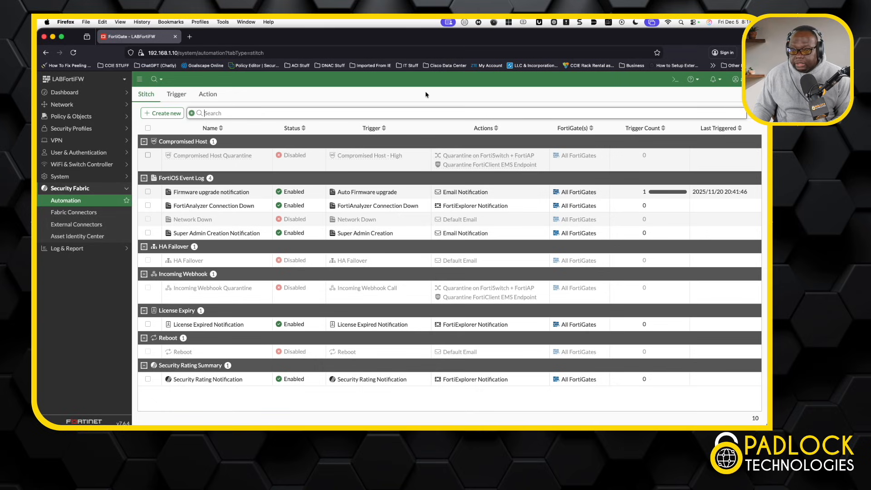
pyautogui.moveTo(397, 96)
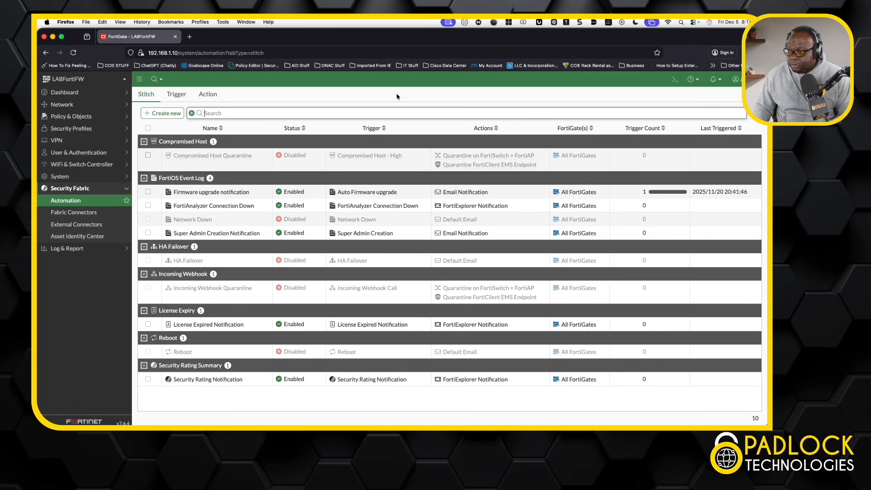
pyautogui.moveTo(81, 140)
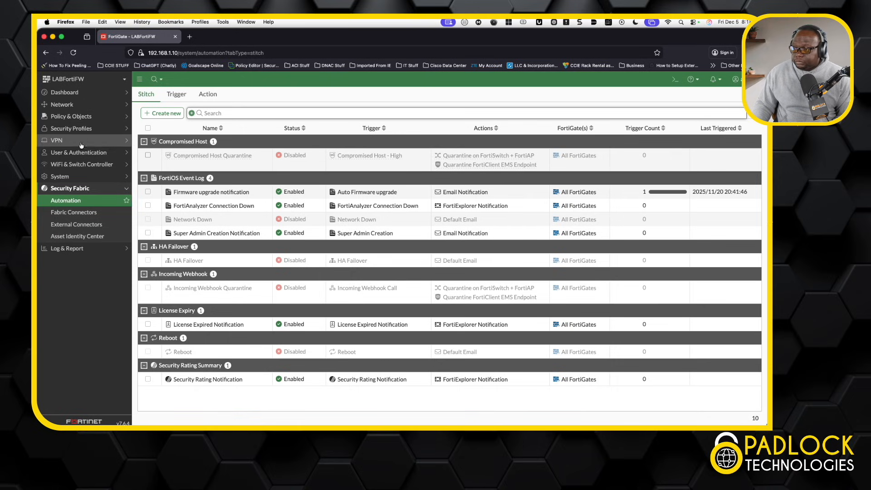
pyautogui.moveTo(69, 116)
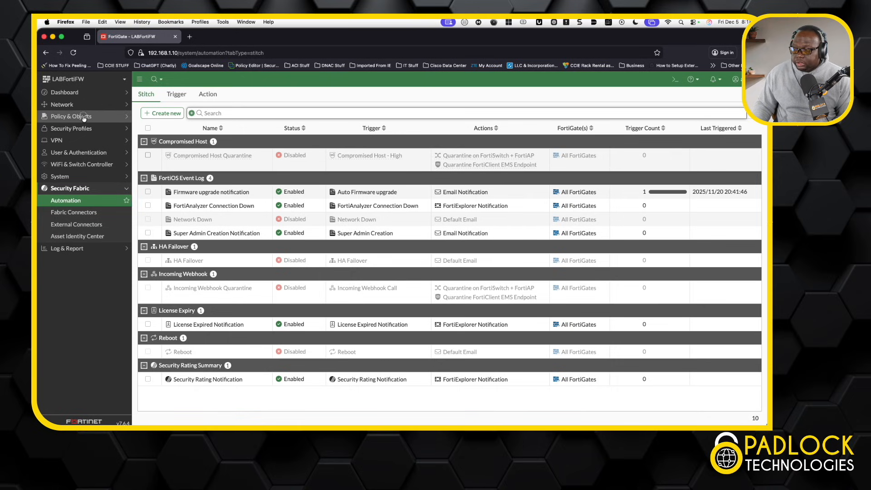
# Open Firewall Policy and bring up the FortiLab_Internet policy's context menu
pyautogui.click(70, 116)
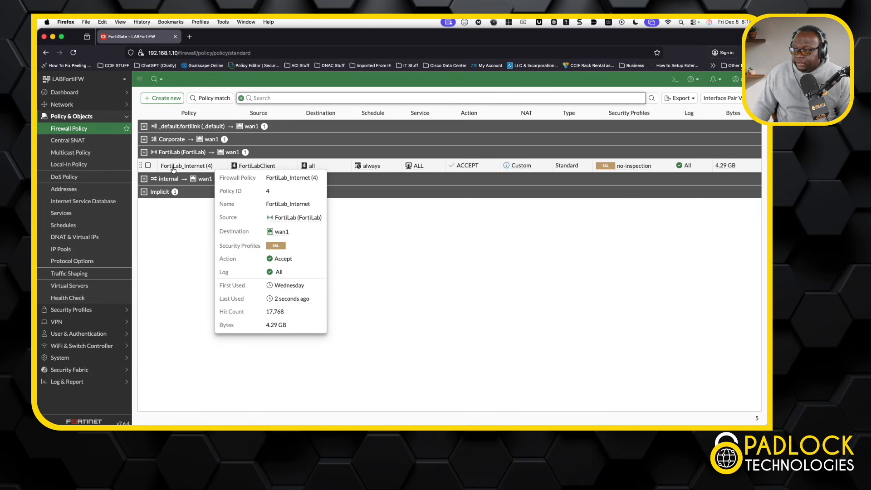
pyautogui.rightClick(188, 165)
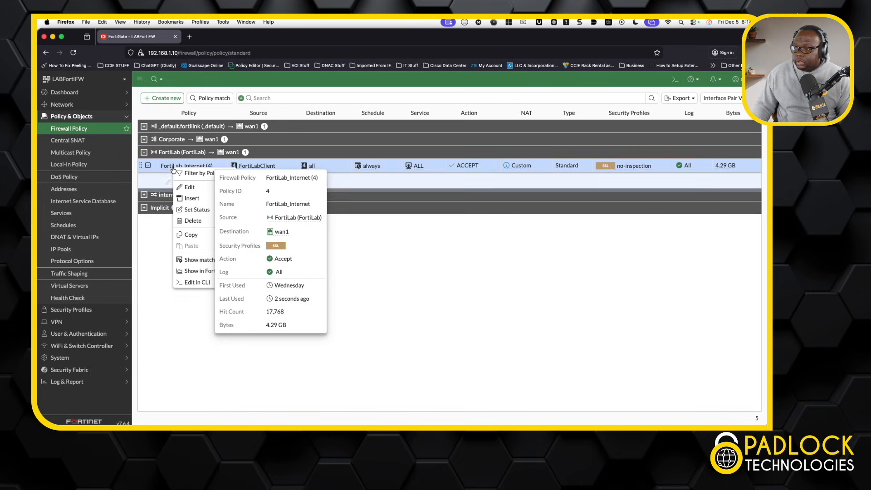
pyautogui.click(189, 187)
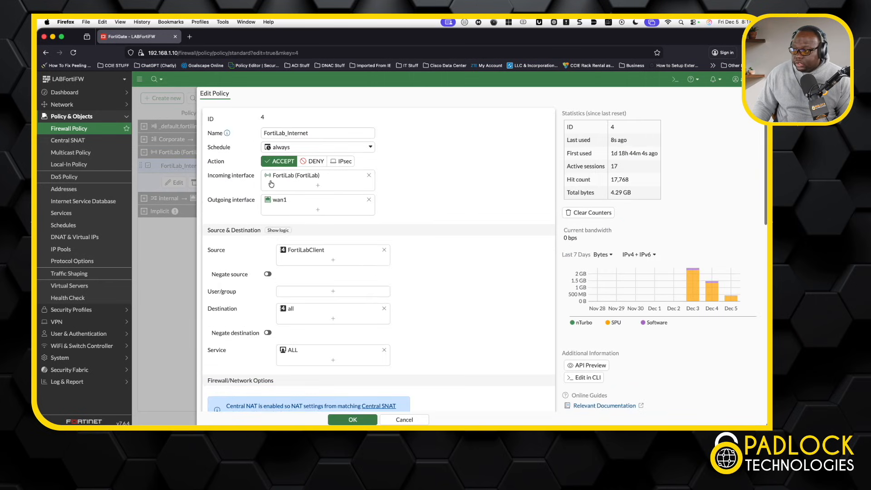
pyautogui.moveTo(291, 182)
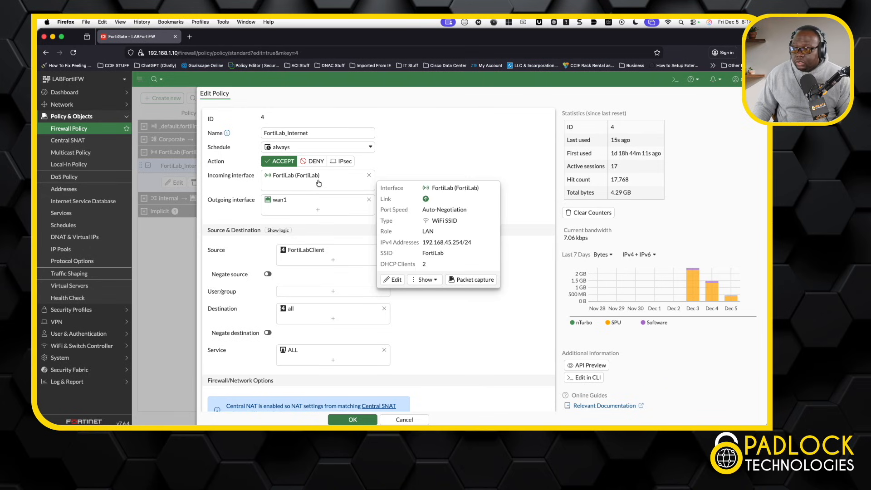
pyautogui.moveTo(278, 182)
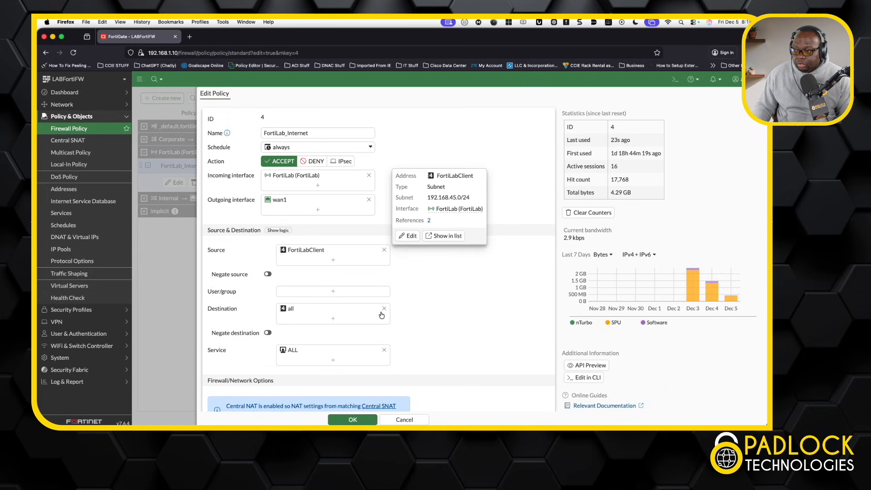
pyautogui.scroll(-3)
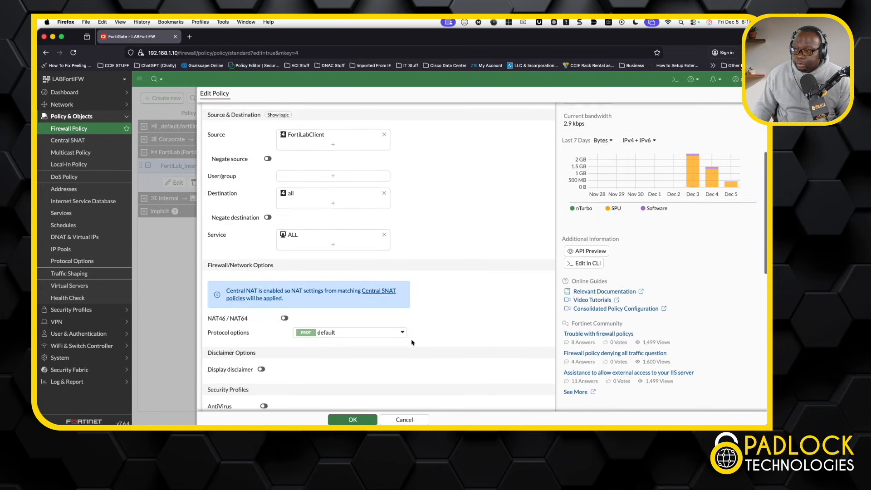
pyautogui.scroll(-3)
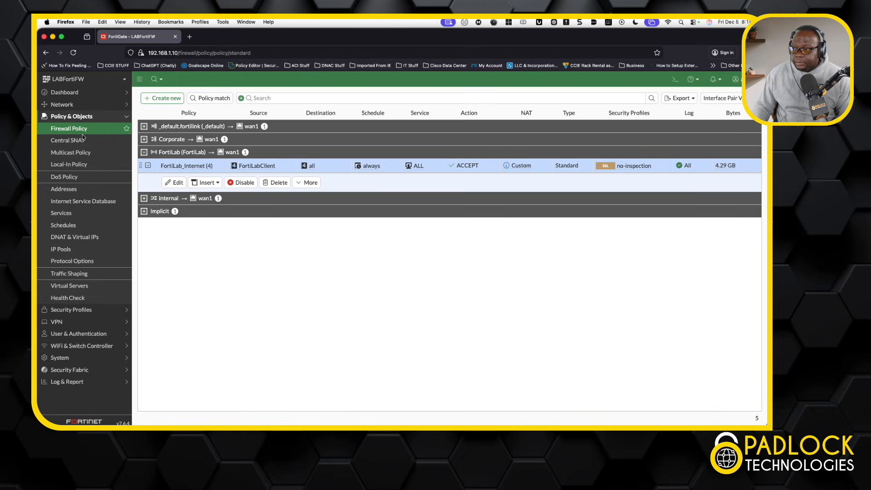
# View Central SNAT's three IPv4 rules, including FortiLab to wan1 for FortiLabClient
pyautogui.click(68, 140)
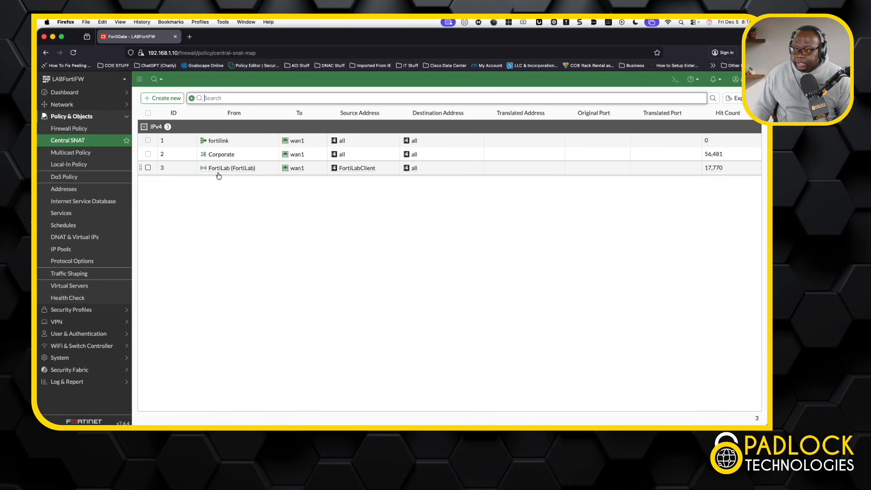
pyautogui.moveTo(221, 176)
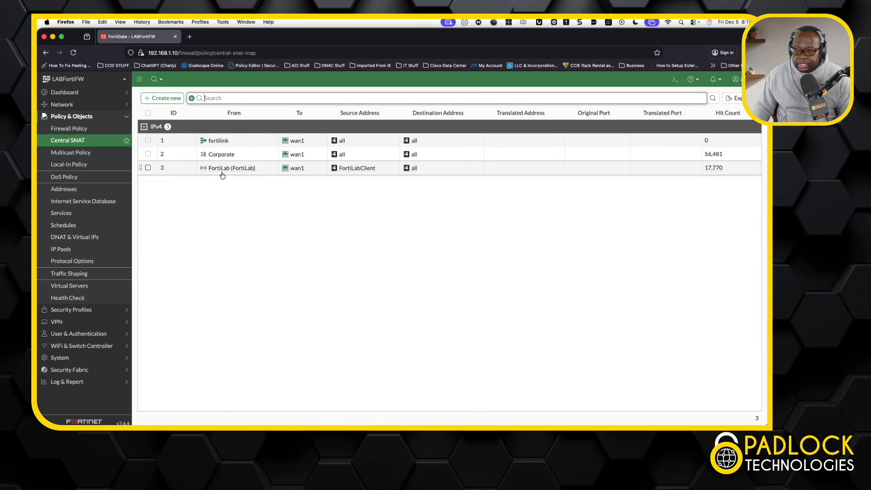
pyautogui.moveTo(347, 173)
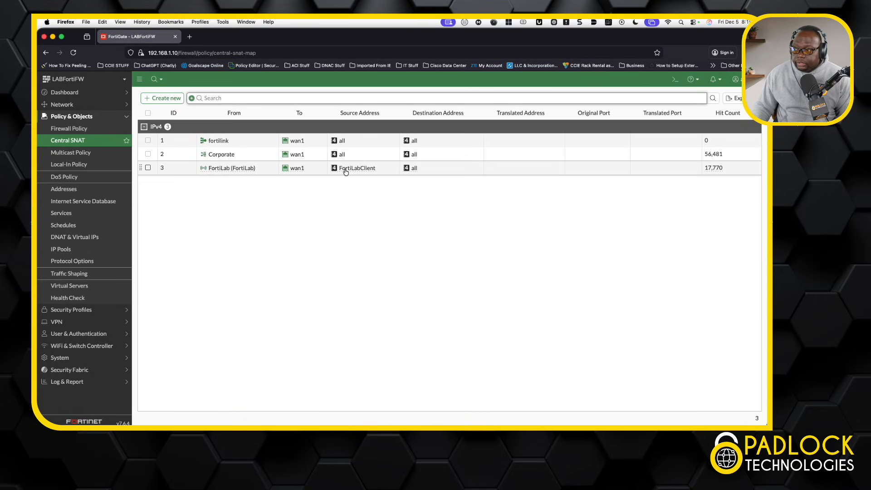
pyautogui.moveTo(412, 178)
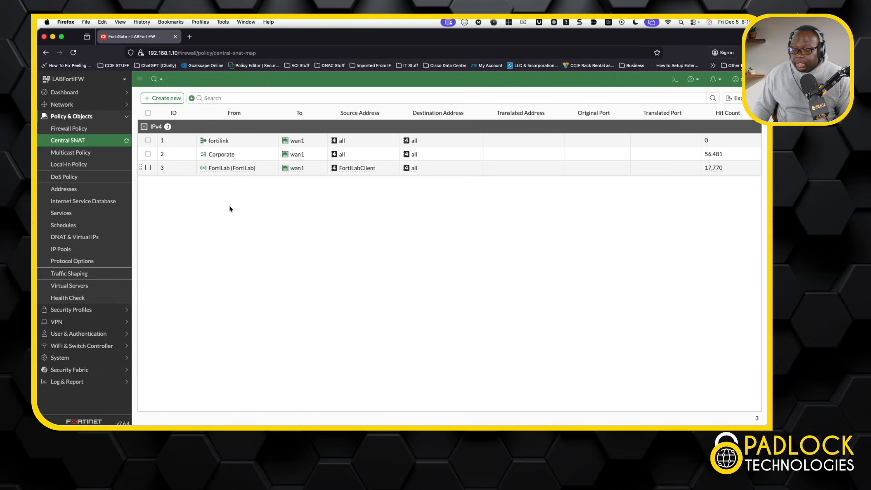
pyautogui.moveTo(221, 203)
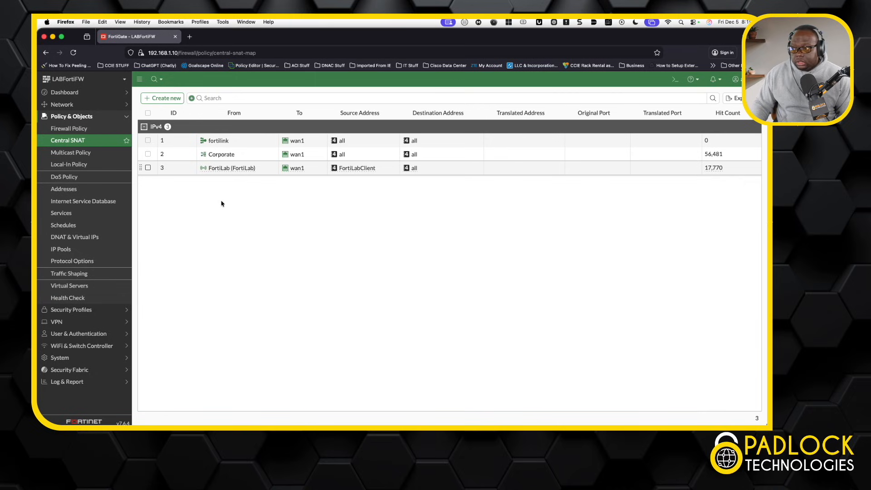
pyautogui.moveTo(109, 247)
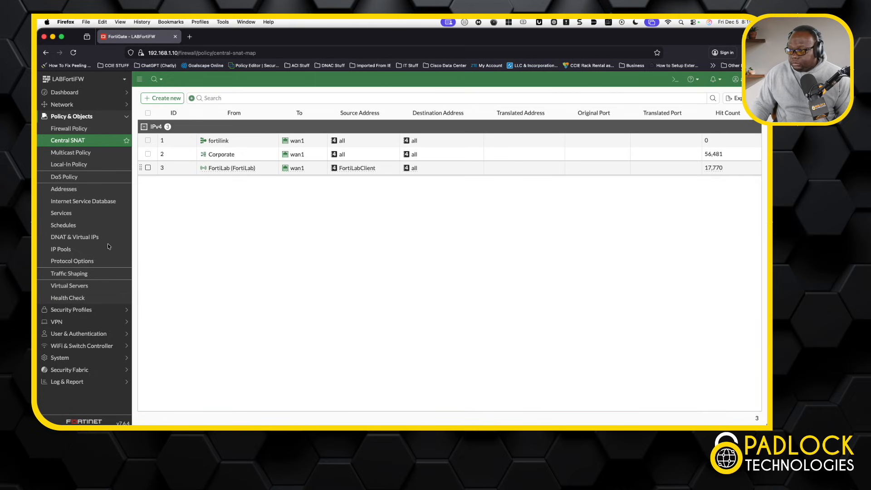
pyautogui.moveTo(81, 346)
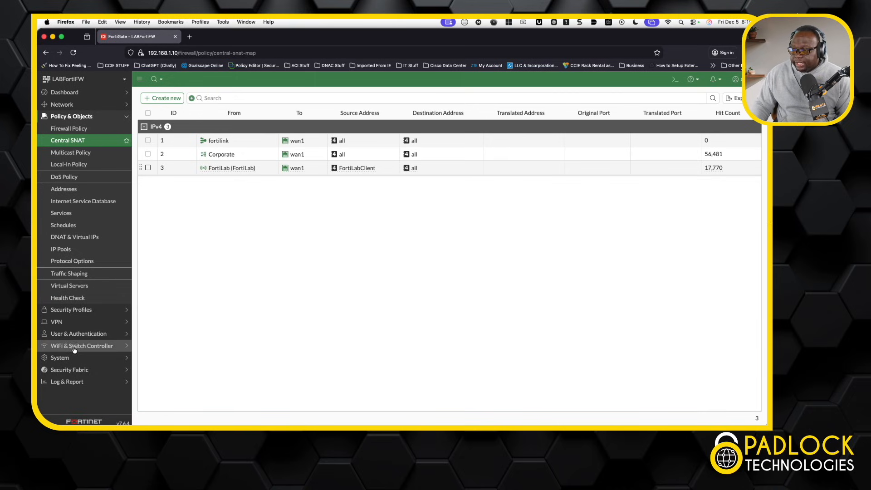
# Open the FortiLab SSID for editing from the SSIDs list
pyautogui.click(82, 345)
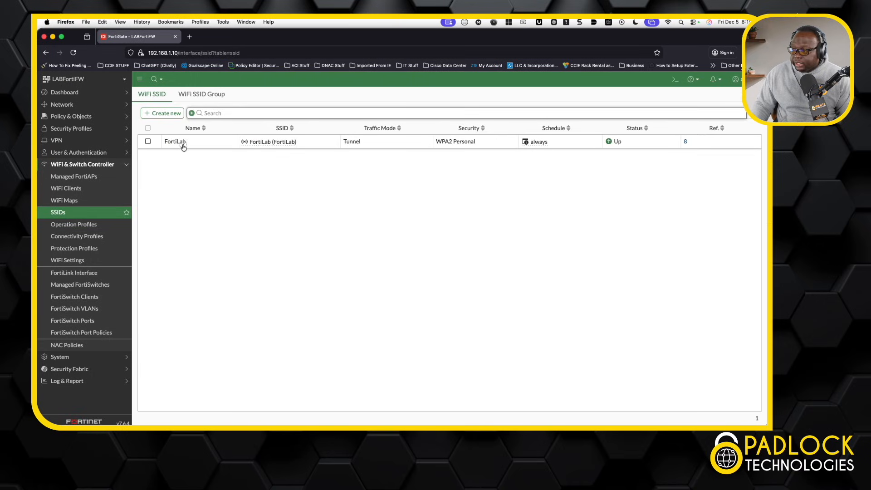
pyautogui.click(175, 141)
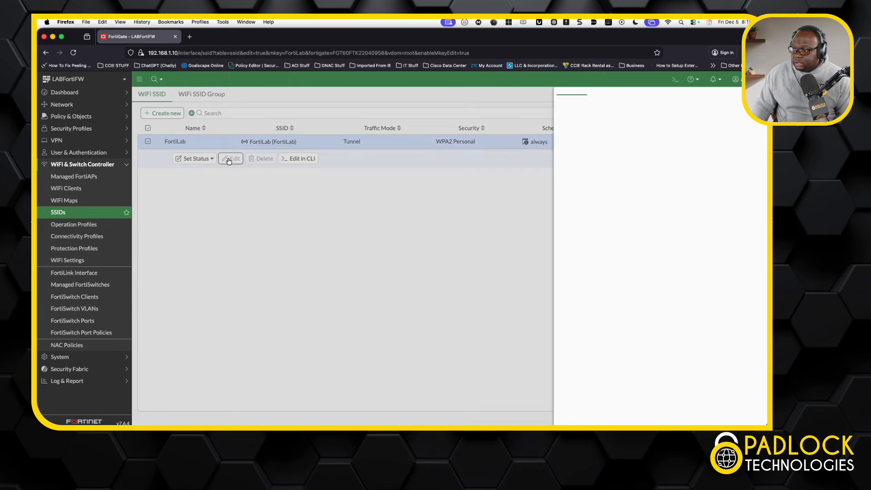
pyautogui.click(233, 158)
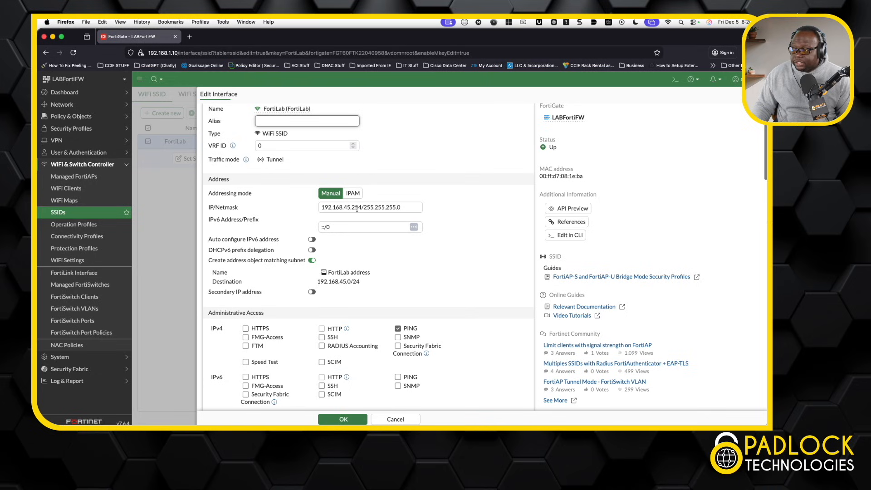
# Scroll through the FortiLab SSID settings and close the editor back to the list
pyautogui.scroll(-3)
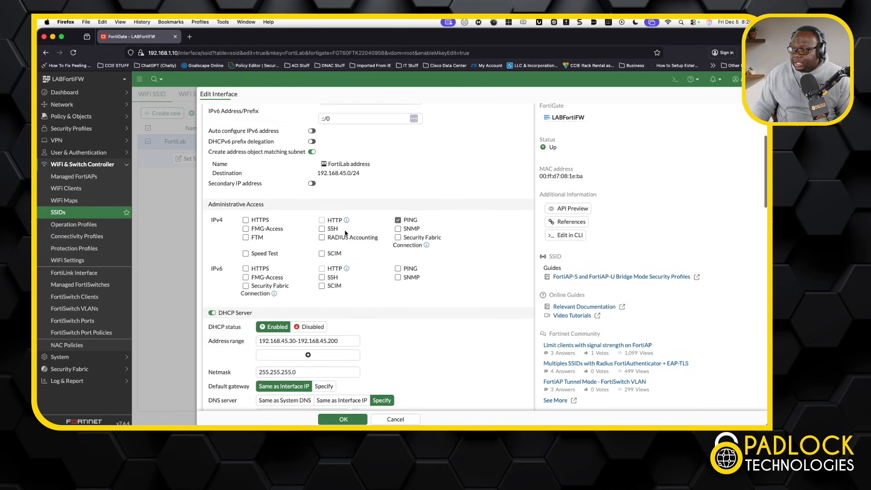
pyautogui.scroll(-3)
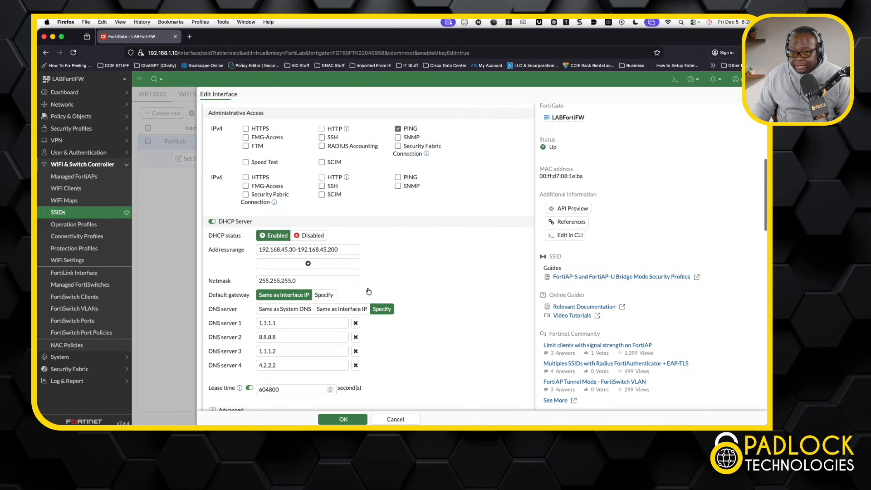
pyautogui.moveTo(368, 291)
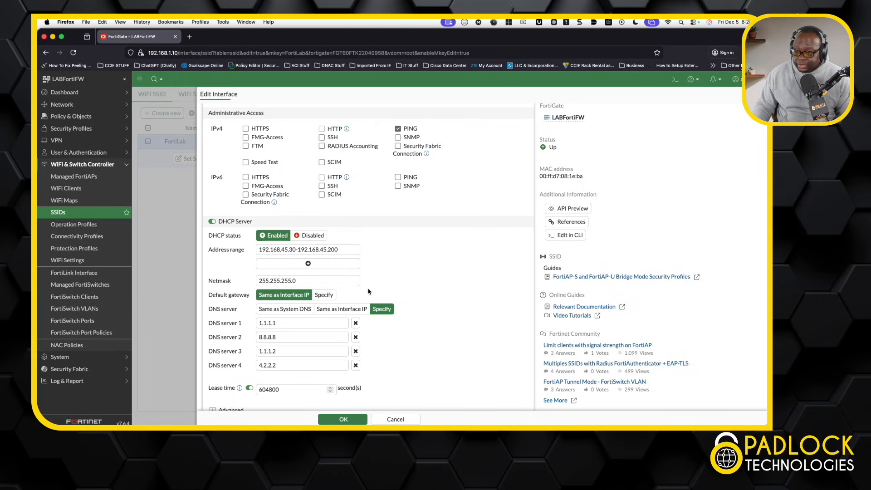
pyautogui.moveTo(288, 253)
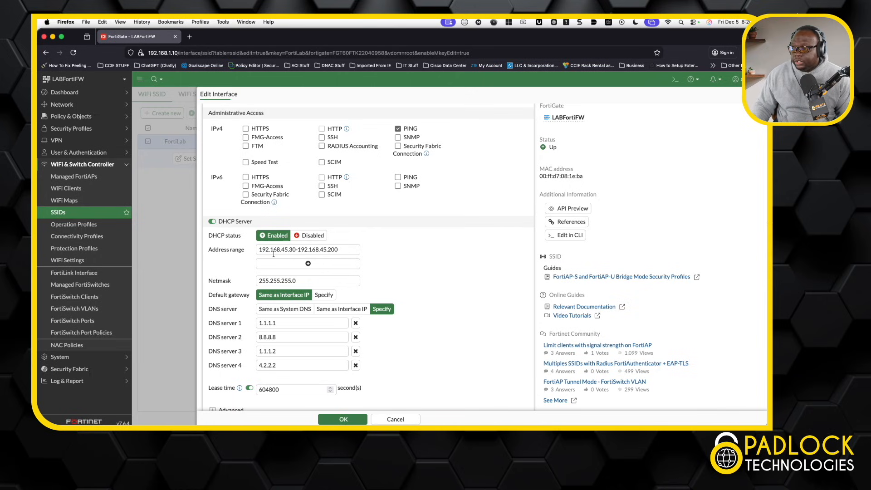
pyautogui.scroll(-3)
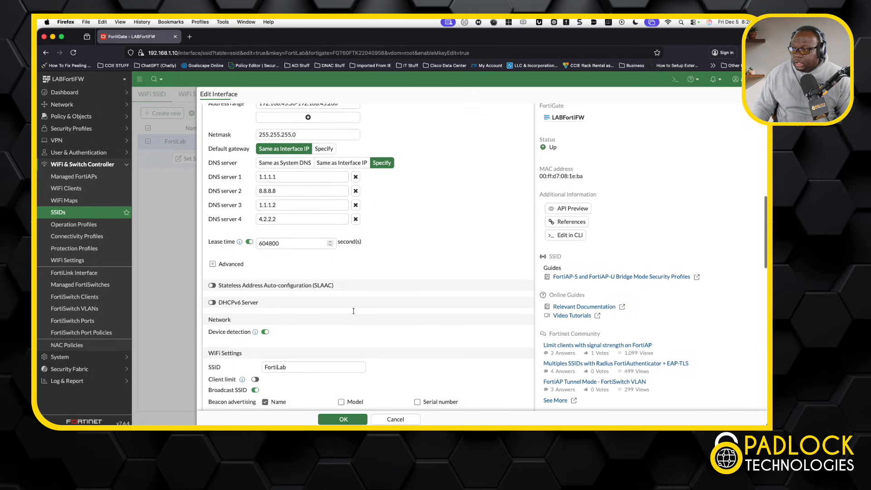
pyautogui.scroll(-3)
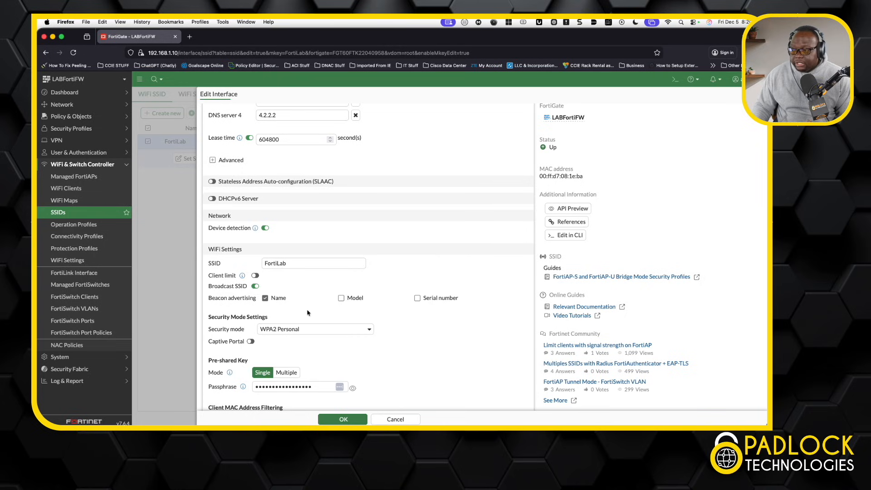
pyautogui.scroll(-3)
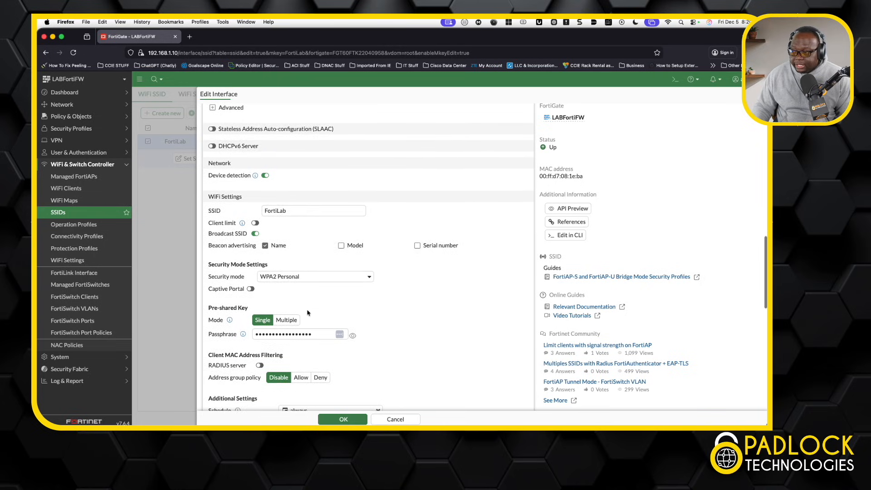
pyautogui.scroll(-3)
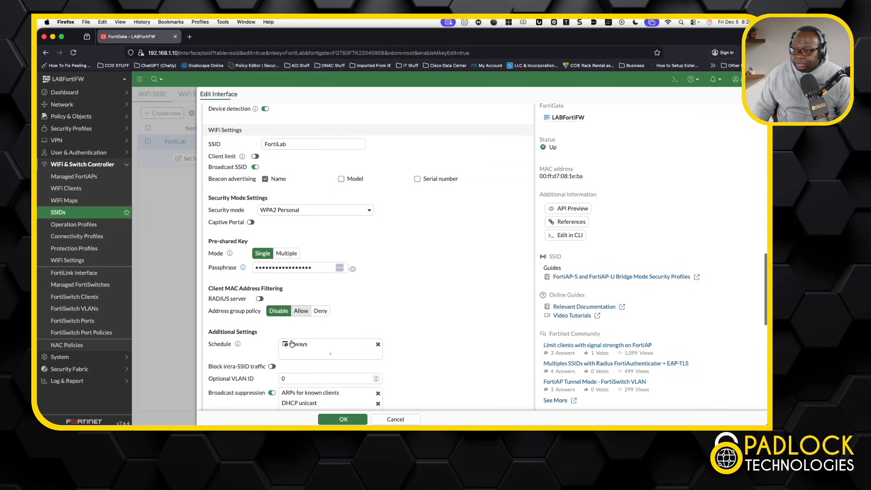
pyautogui.scroll(-3)
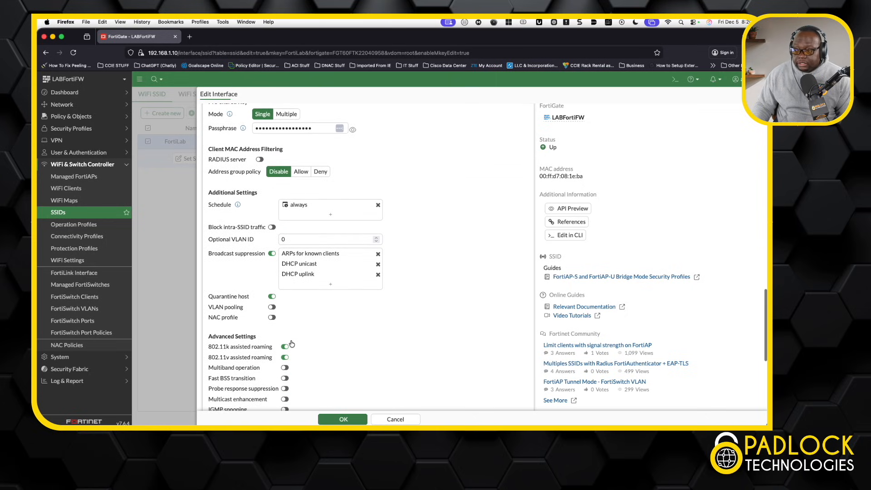
pyautogui.moveTo(307, 334)
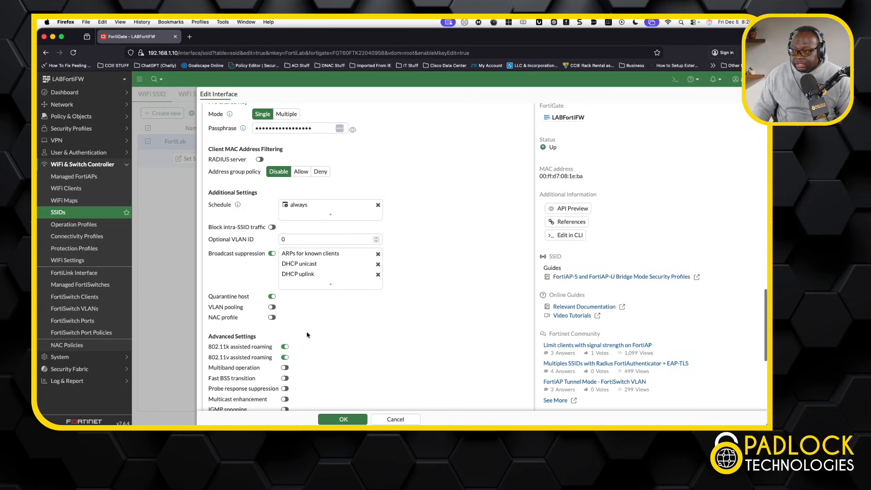
pyautogui.scroll(-3)
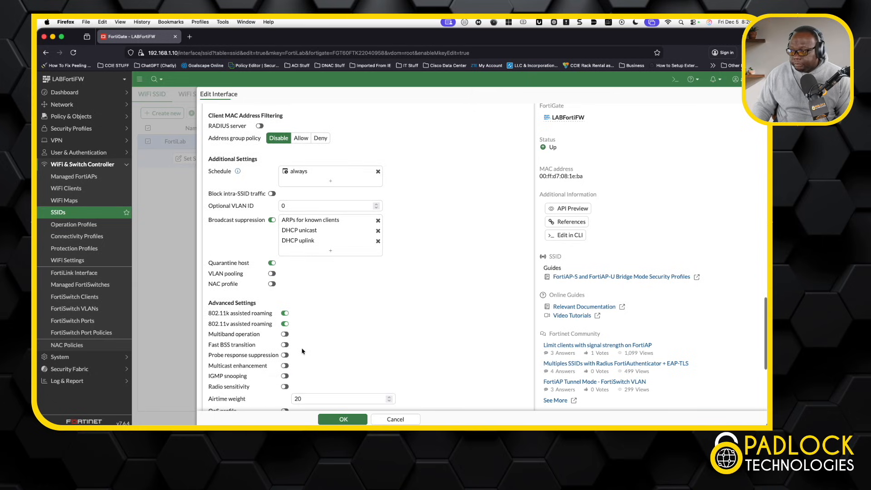
pyautogui.scroll(-3)
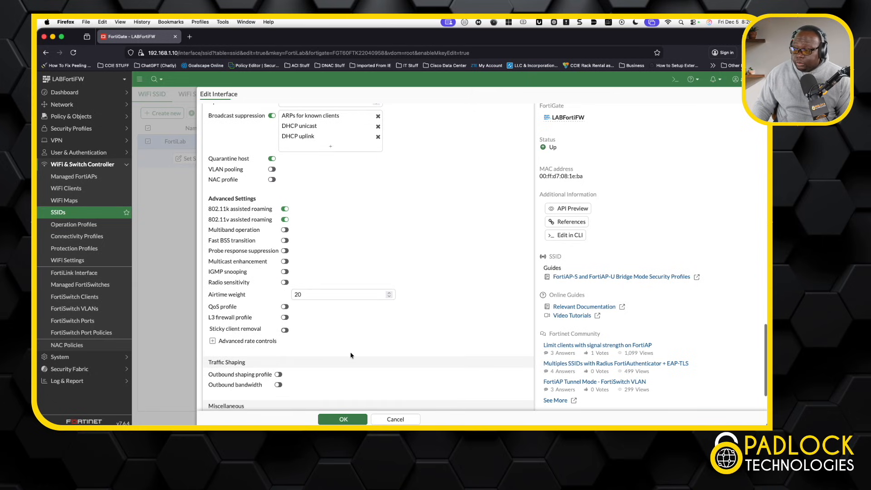
pyautogui.scroll(-3)
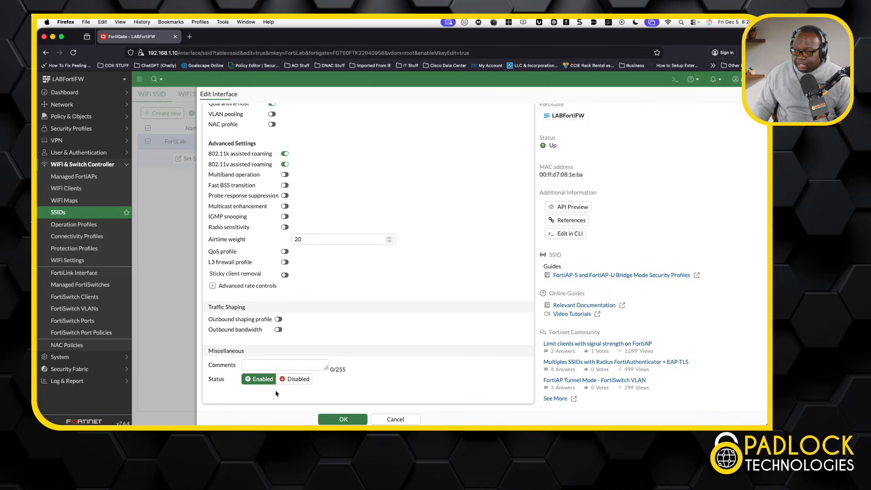
pyautogui.click(343, 418)
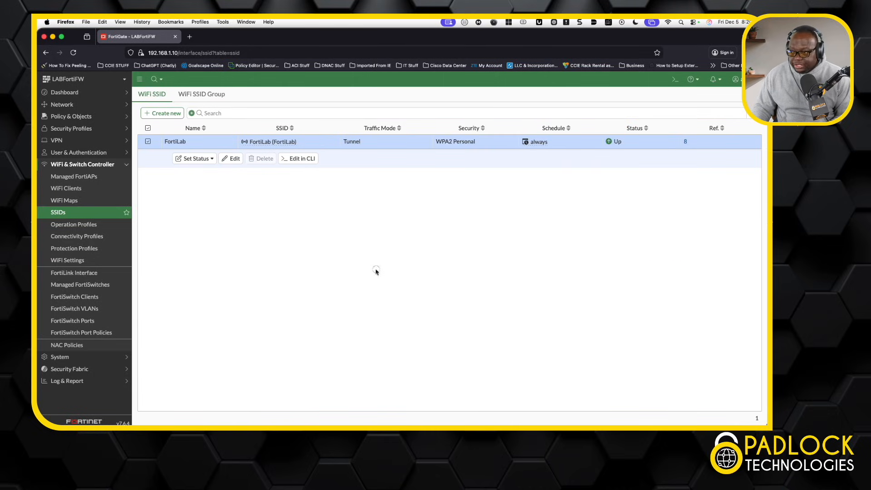
# Edit the FAPU231F-default FortiAP profile and scroll through its radio settings
pyautogui.click(74, 224)
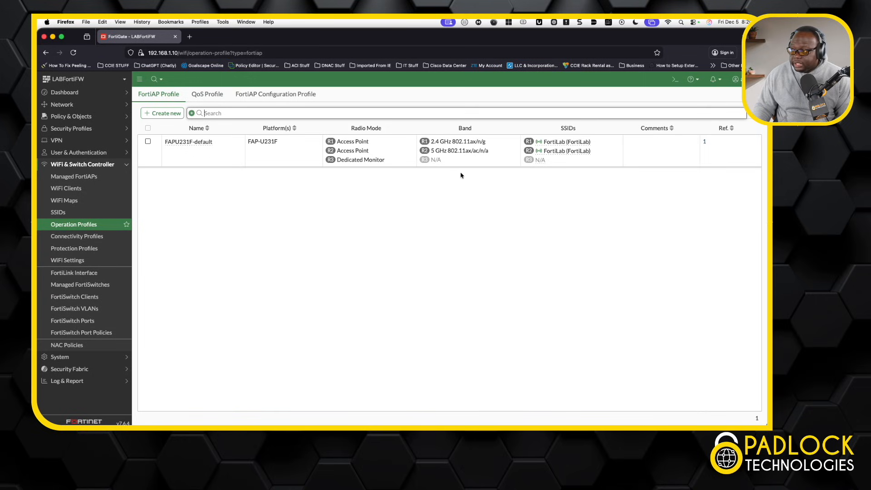
pyautogui.moveTo(508, 151)
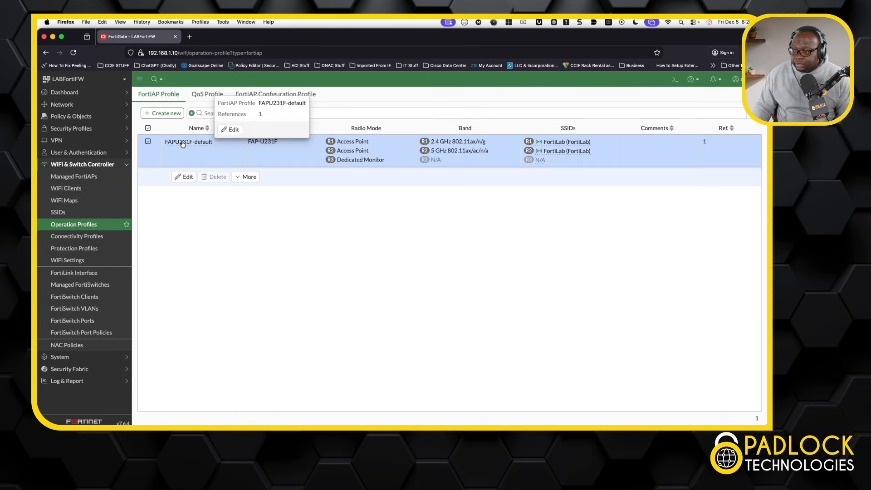
pyautogui.click(233, 129)
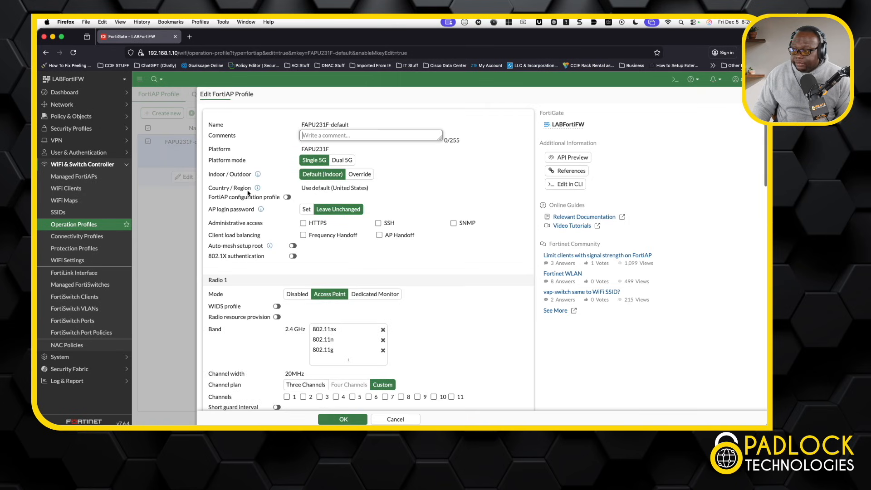
pyautogui.scroll(-3)
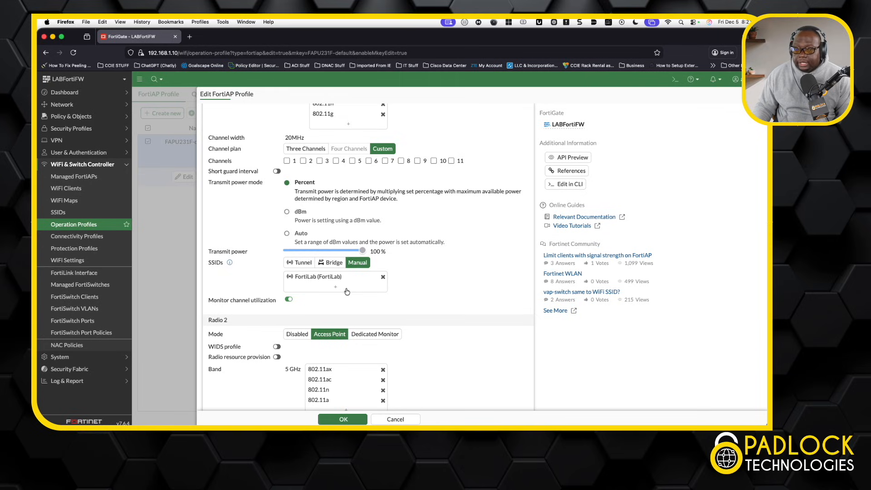
pyautogui.moveTo(360, 294)
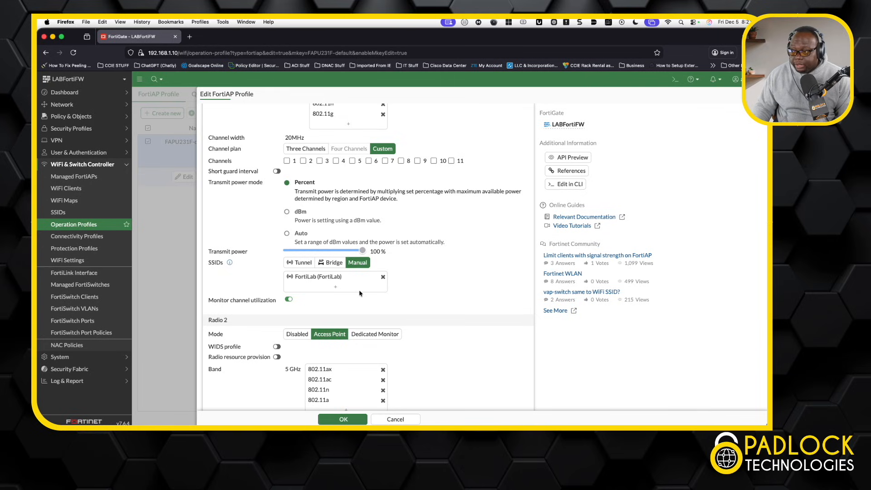
pyautogui.scroll(-3)
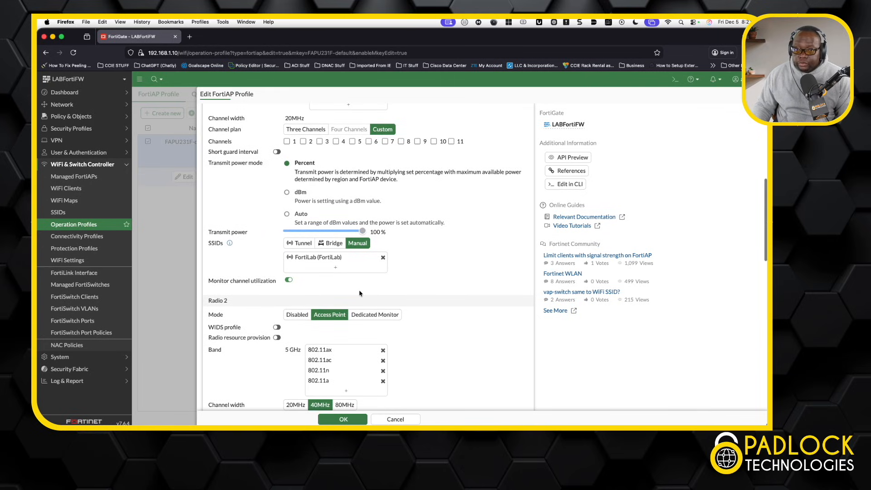
pyautogui.scroll(-3)
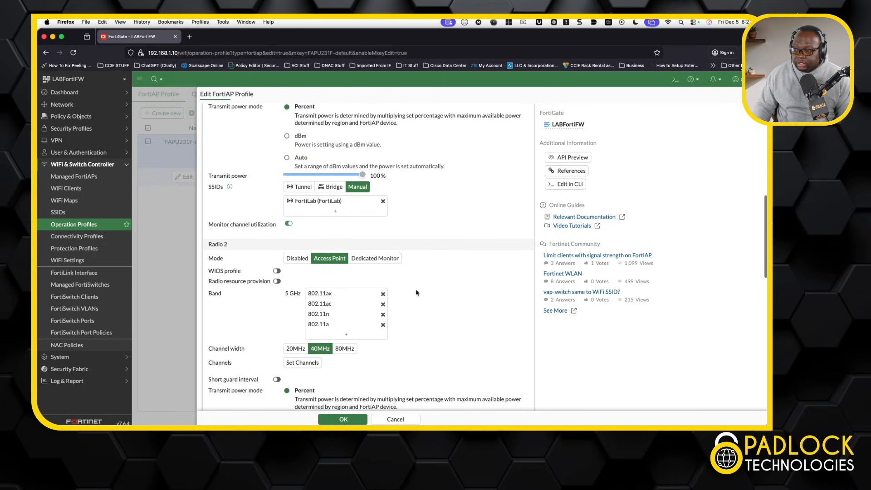
pyautogui.scroll(-3)
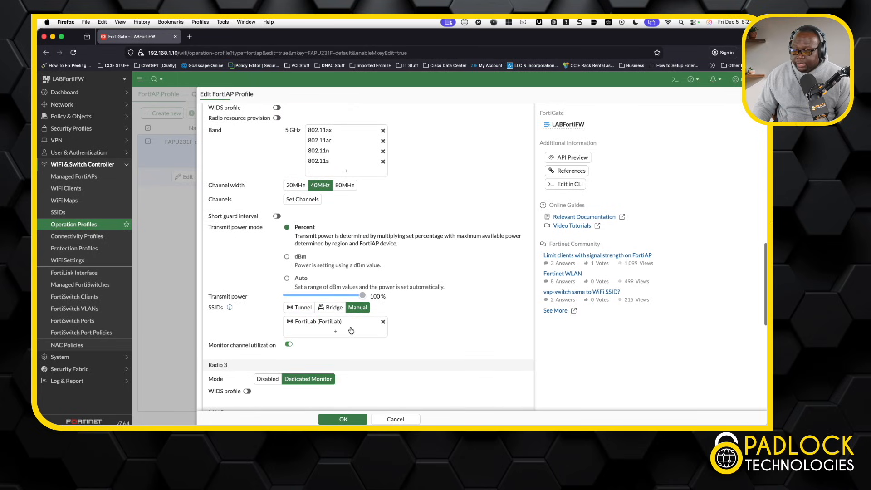
pyautogui.scroll(-3)
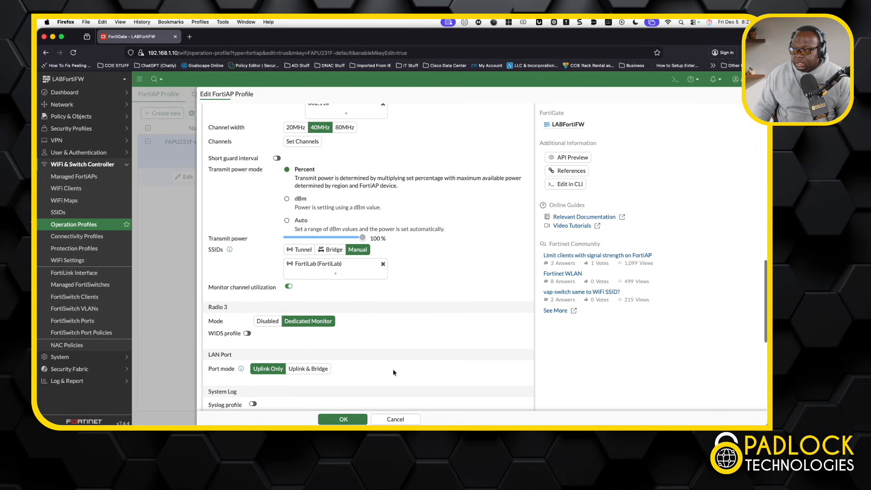
pyautogui.scroll(-3)
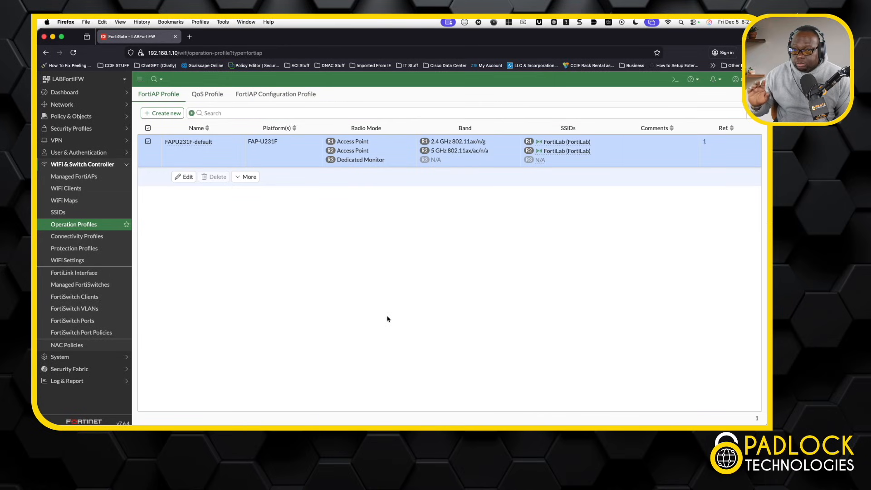
pyautogui.moveTo(331, 261)
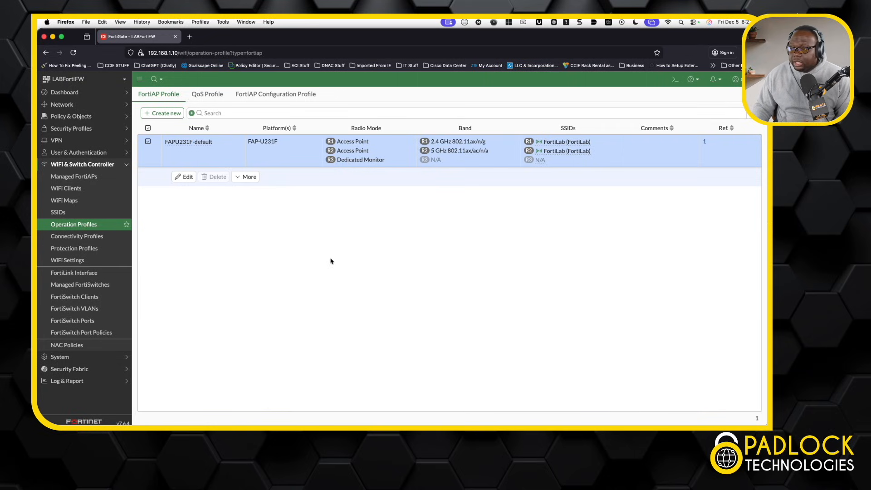
pyautogui.moveTo(65, 187)
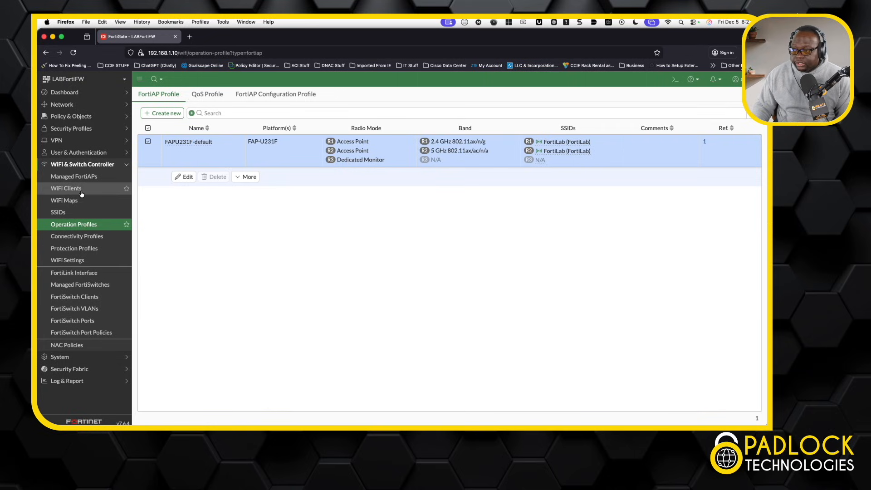
pyautogui.click(65, 188)
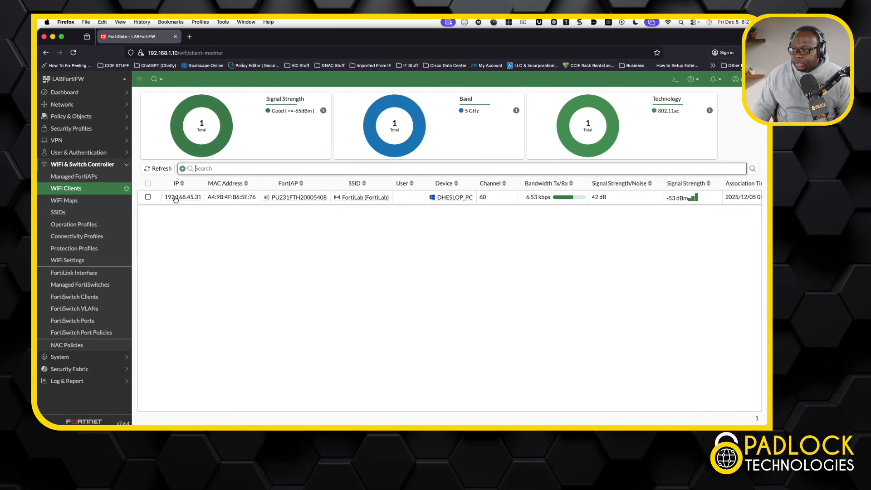
pyautogui.rightClick(183, 197)
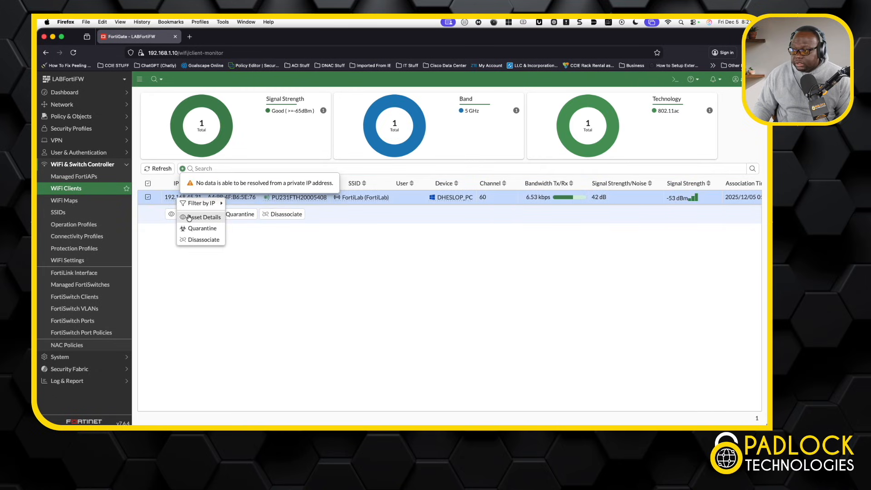
pyautogui.click(206, 217)
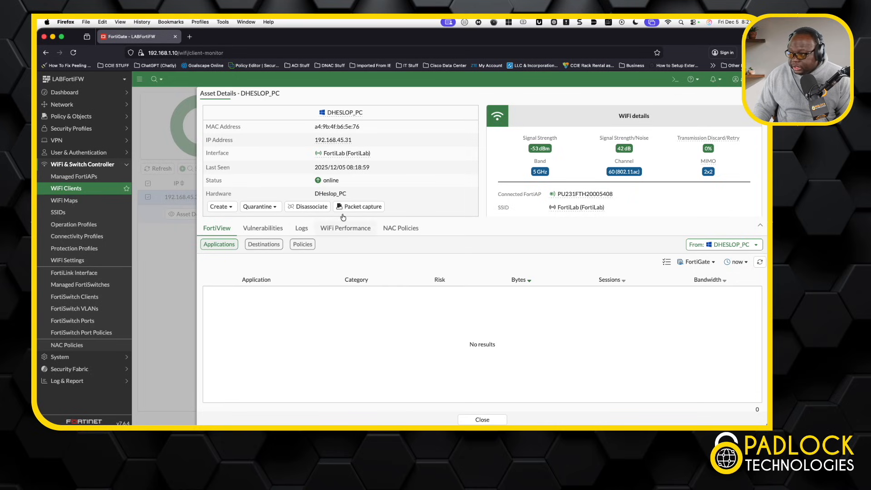
pyautogui.moveTo(362, 331)
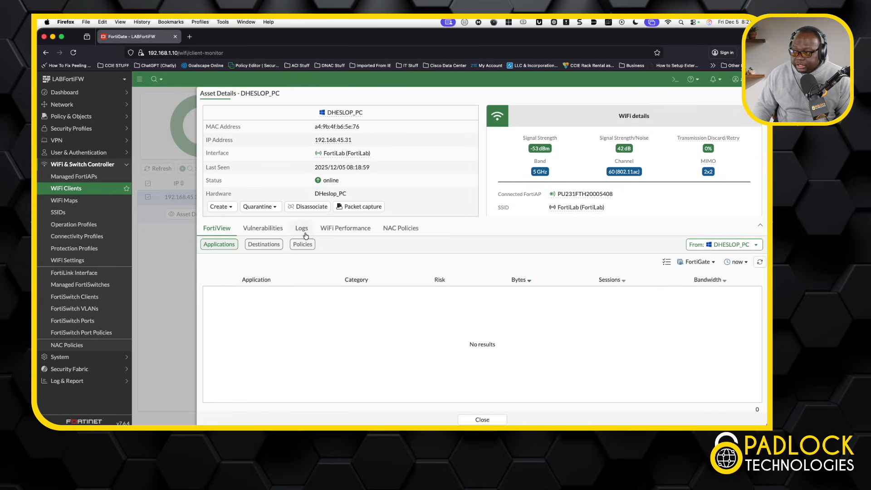
# Review DHESLOP_PC's forward traffic logs of DNS and HTTPS sessions, then close Asset Details
pyautogui.click(301, 228)
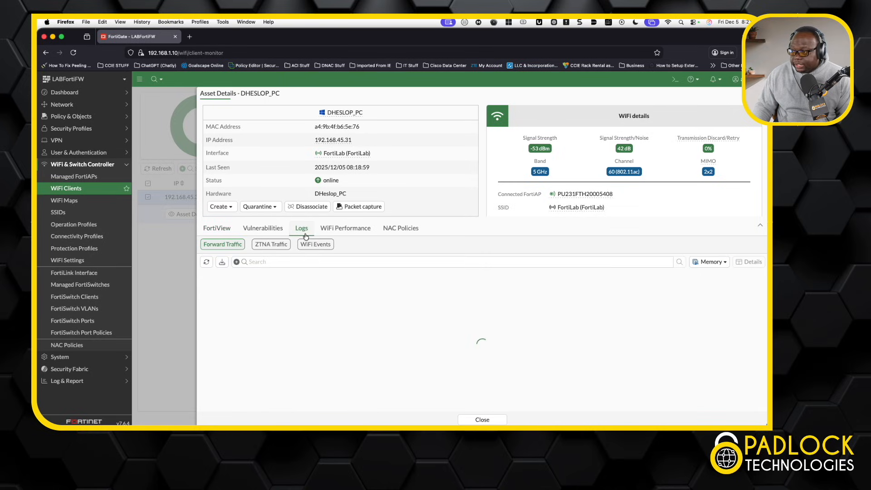
pyautogui.moveTo(455, 301)
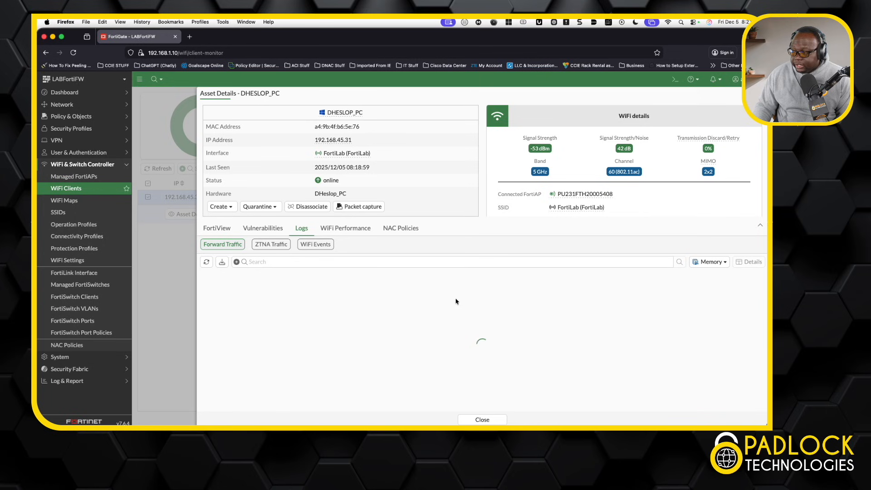
pyautogui.moveTo(440, 312)
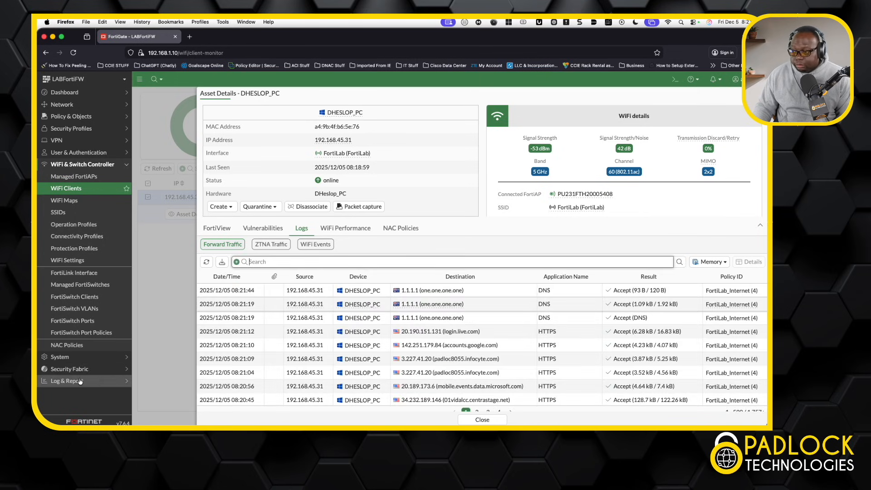
pyautogui.scroll(-3)
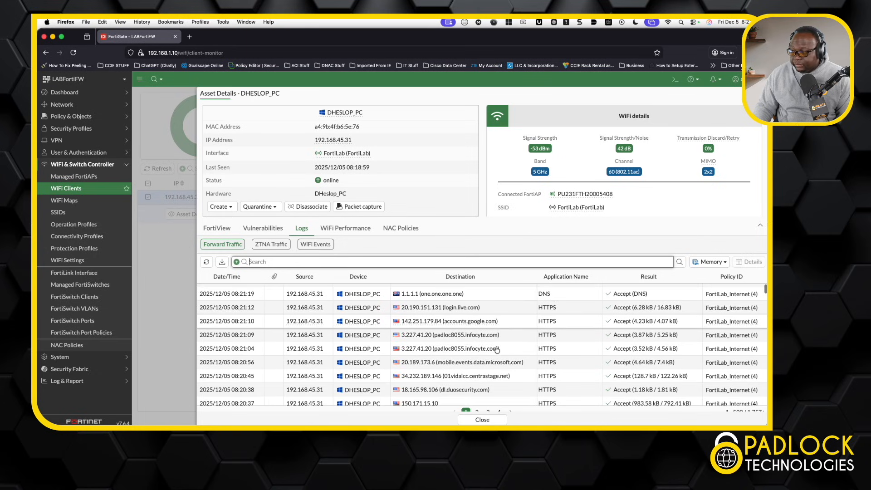
pyautogui.scroll(-3)
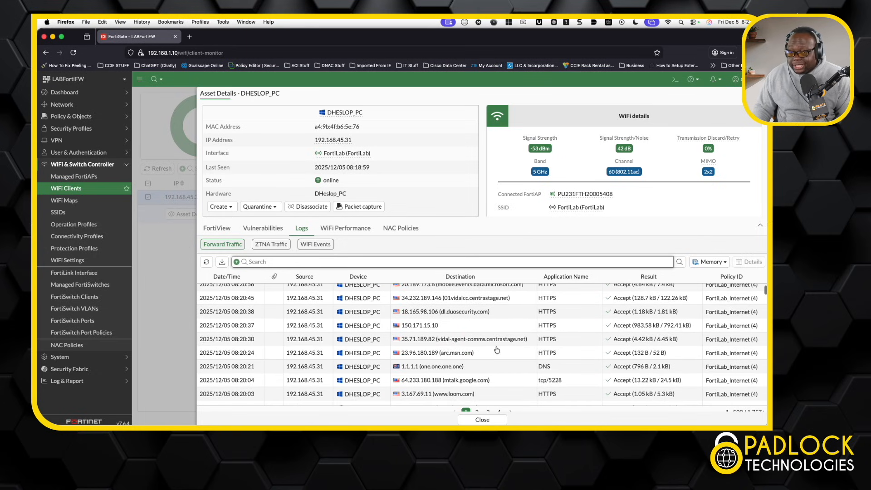
pyautogui.scroll(-3)
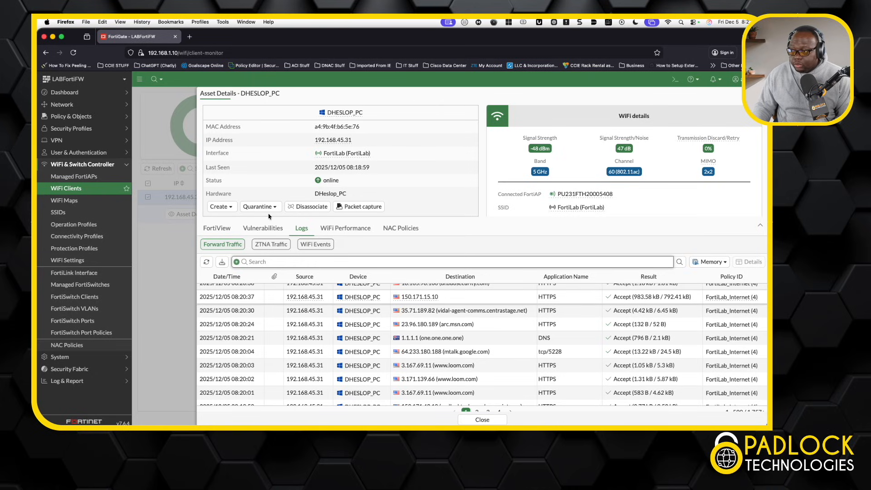
pyautogui.moveTo(351, 219)
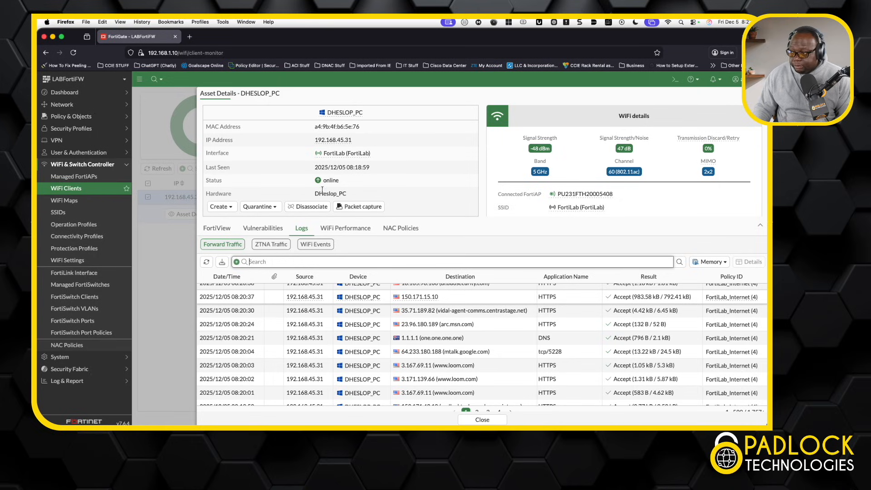
pyautogui.moveTo(265, 184)
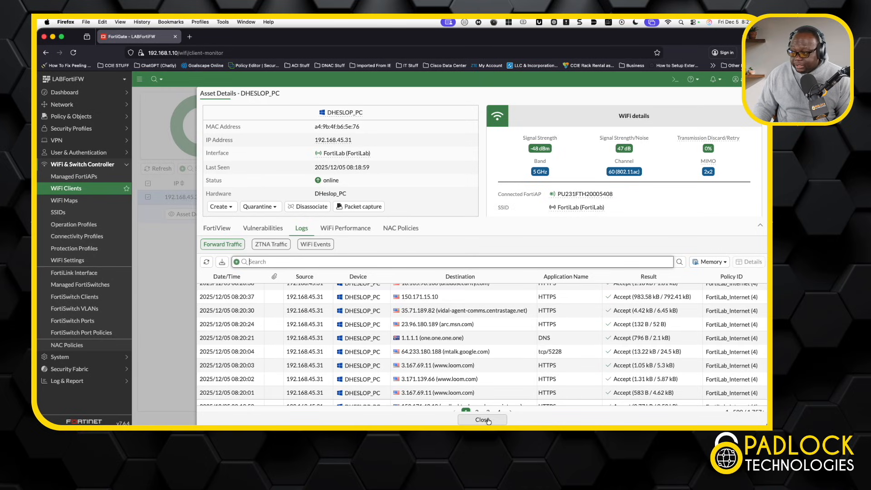
pyautogui.click(483, 419)
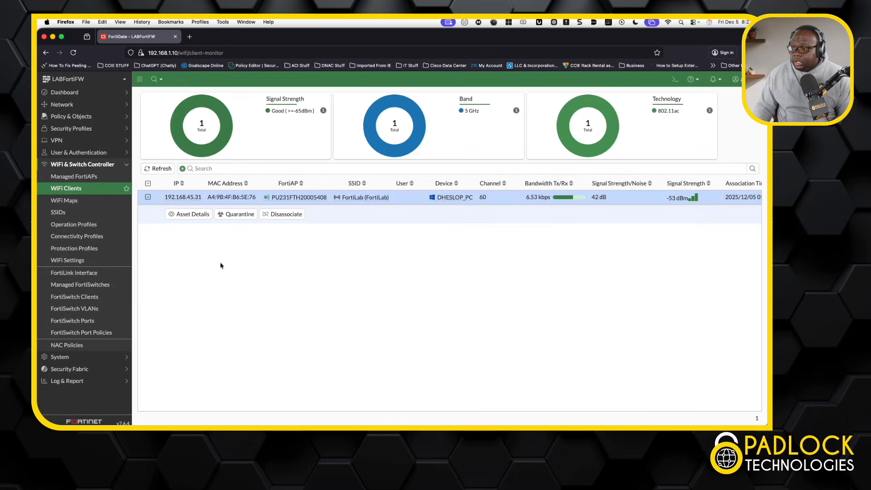
pyautogui.moveTo(198, 269)
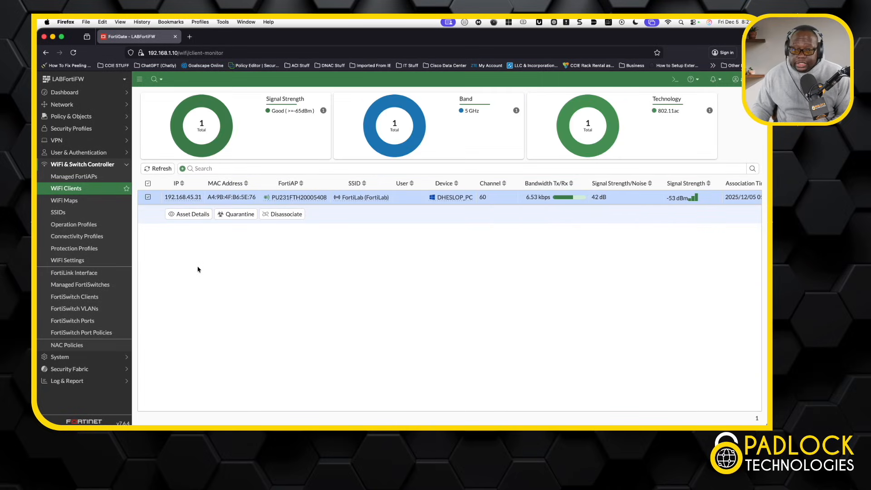